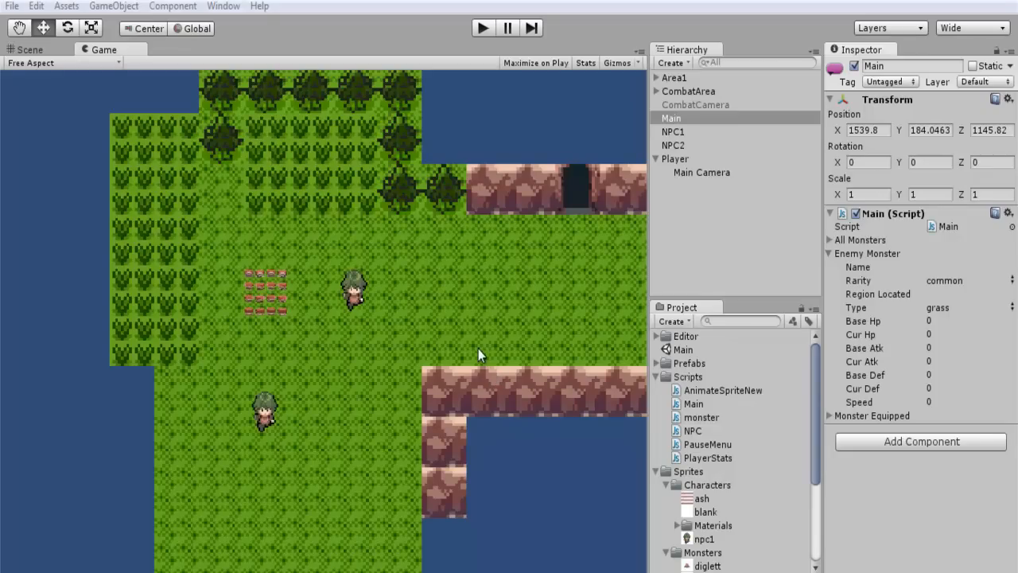
mouse_move(477, 355)
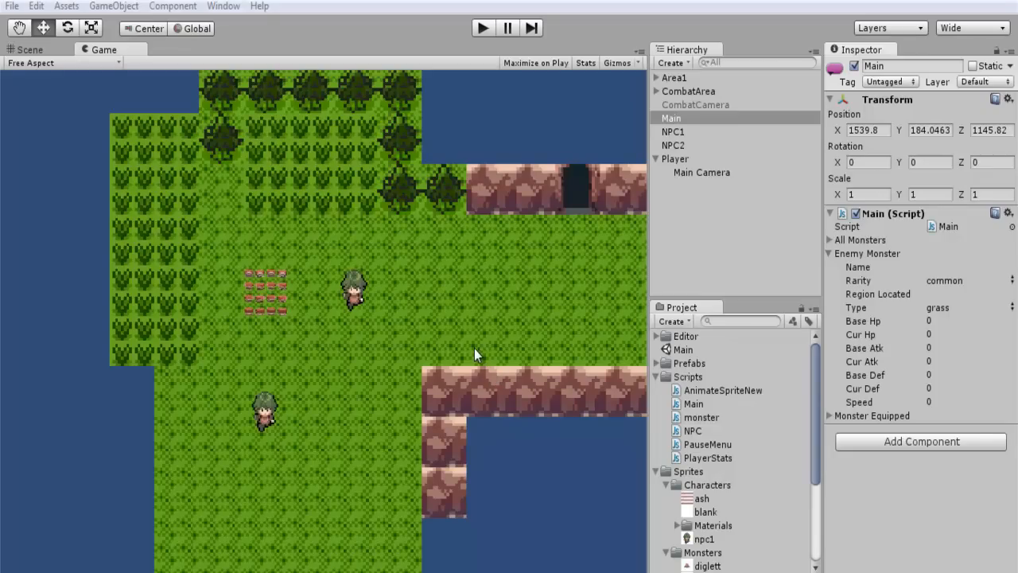
mouse_move(501, 357)
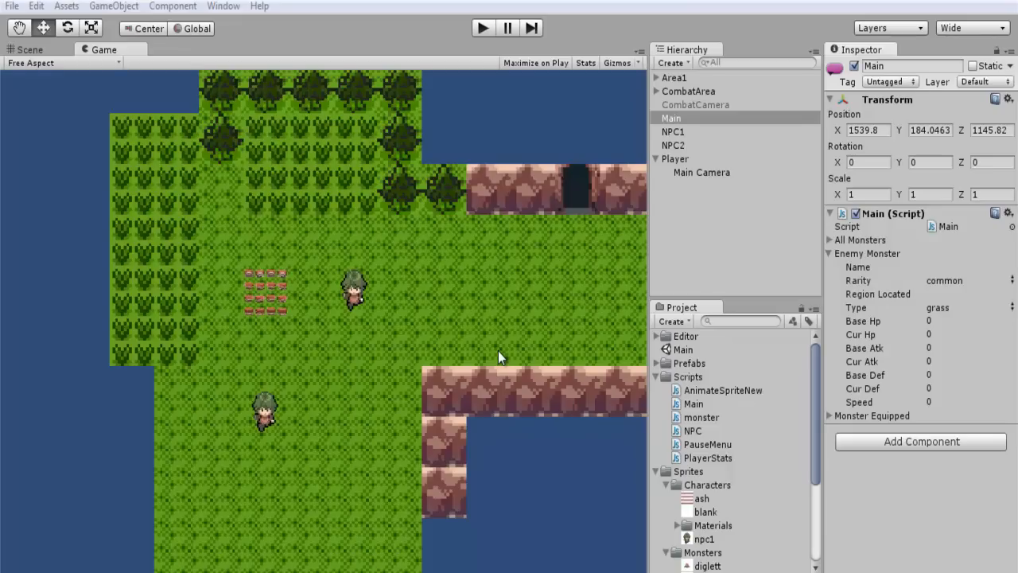
mouse_move(509, 324)
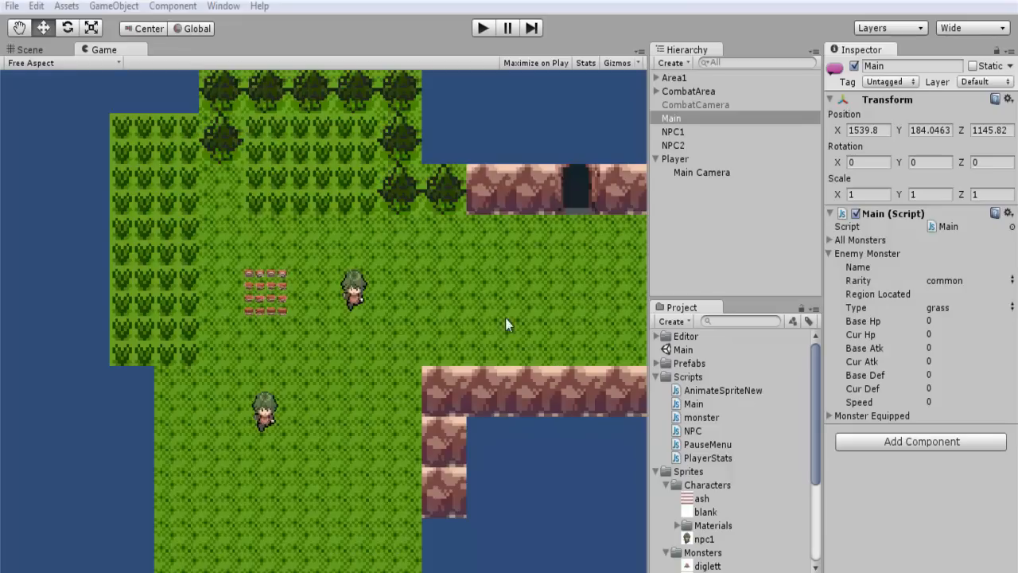
mouse_move(346, 203)
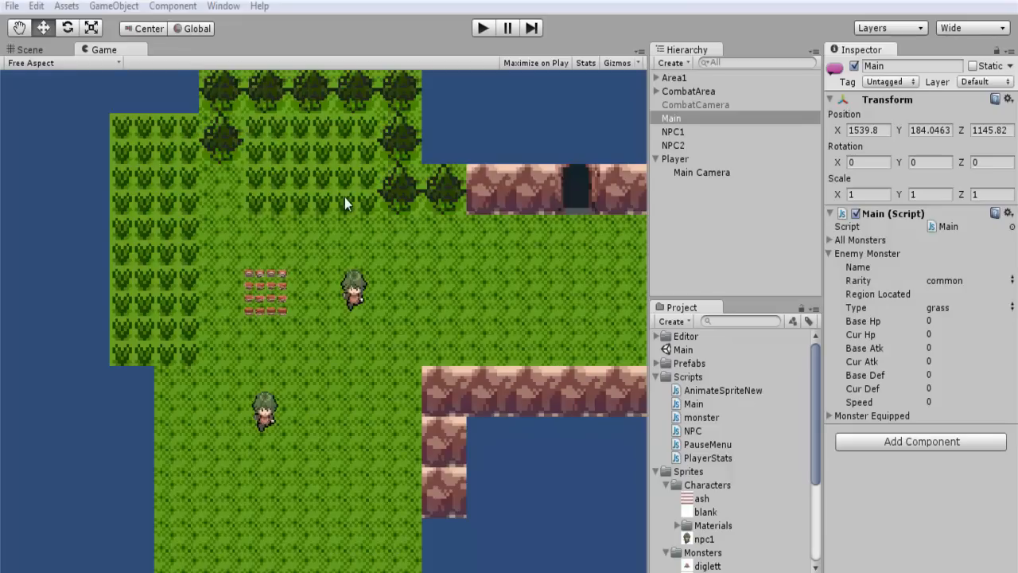
mouse_move(104, 281)
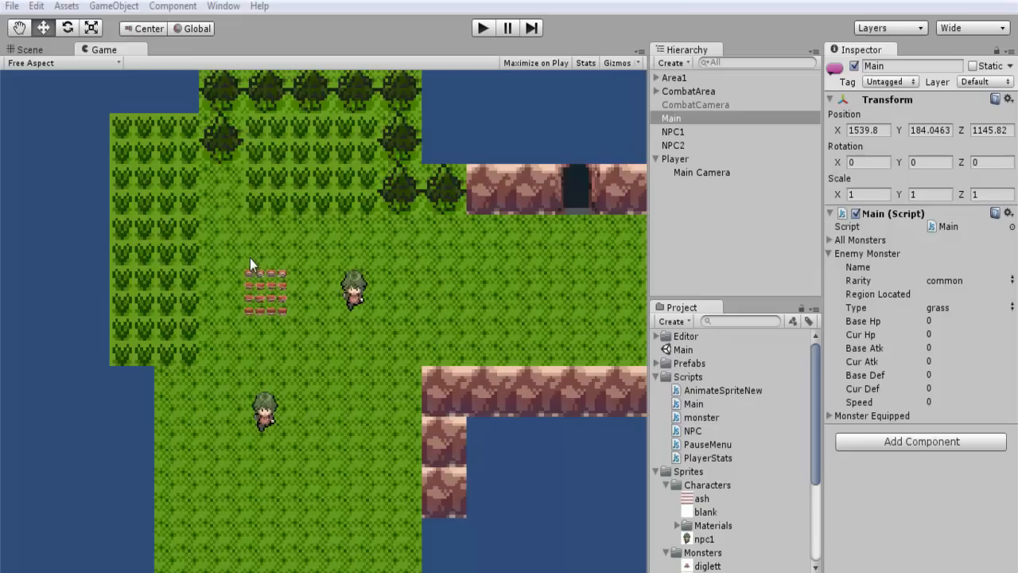
mouse_move(467, 166)
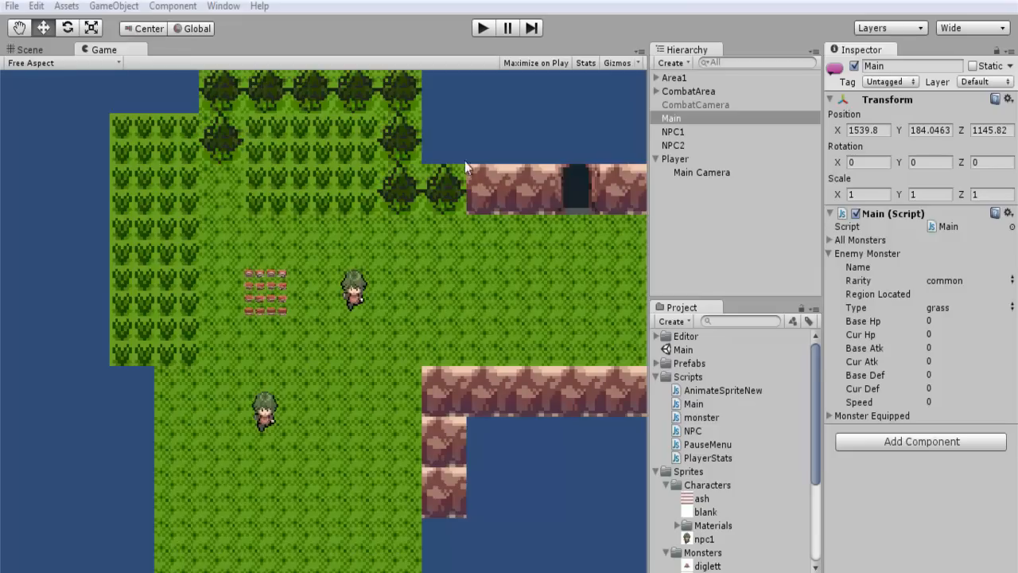
mouse_move(474, 309)
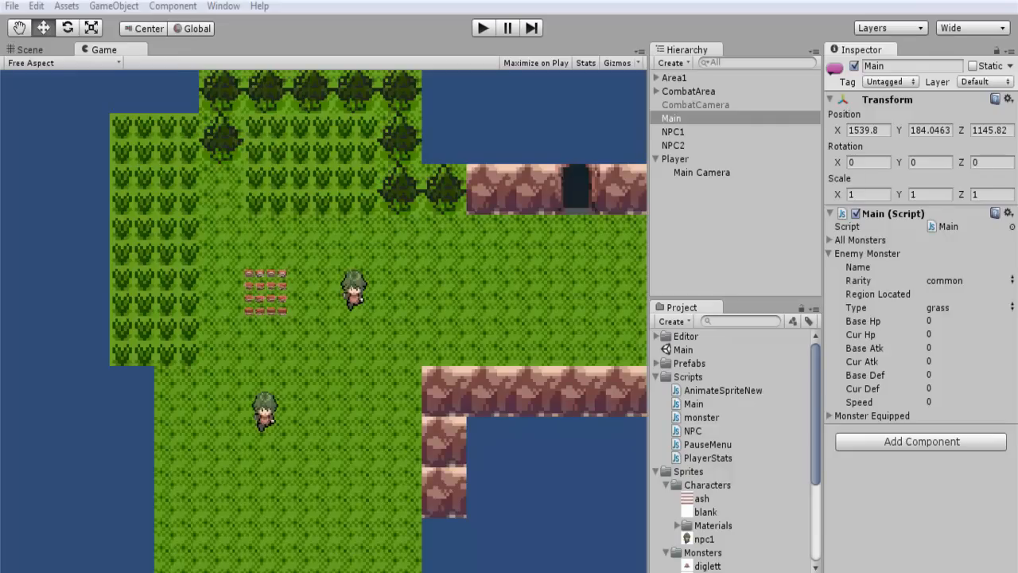
mouse_move(874, 306)
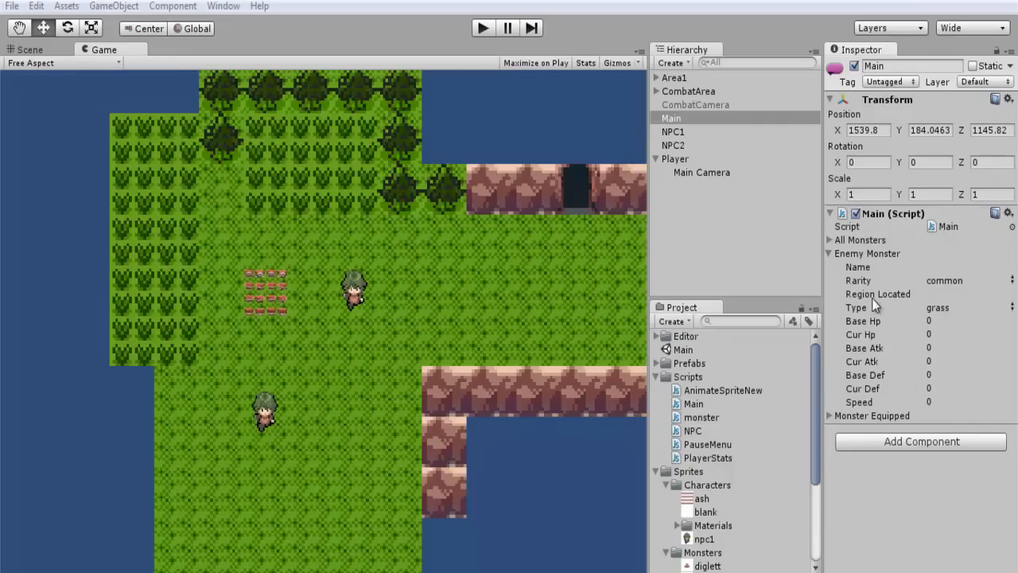
mouse_move(354, 199)
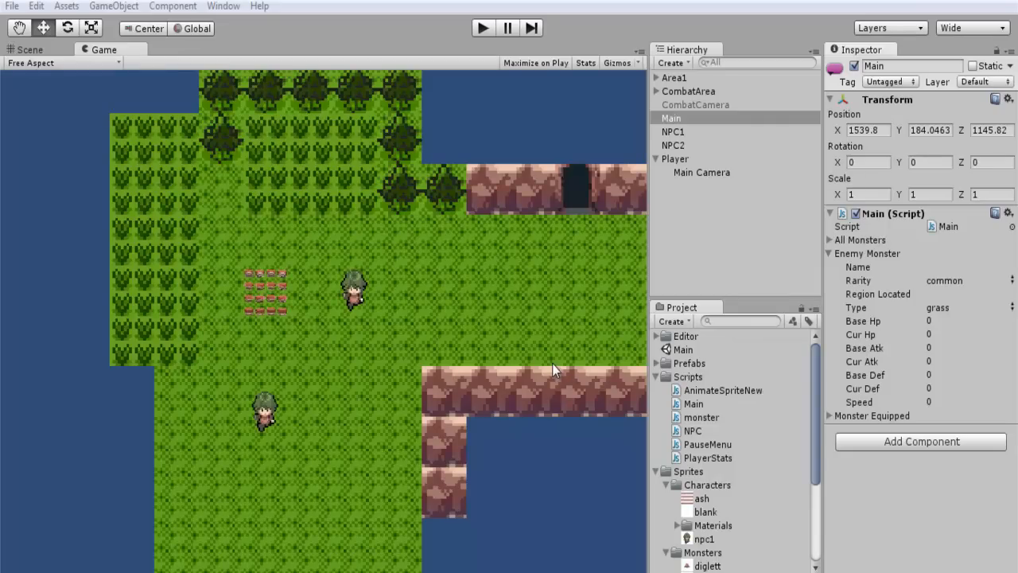
mouse_move(769, 354)
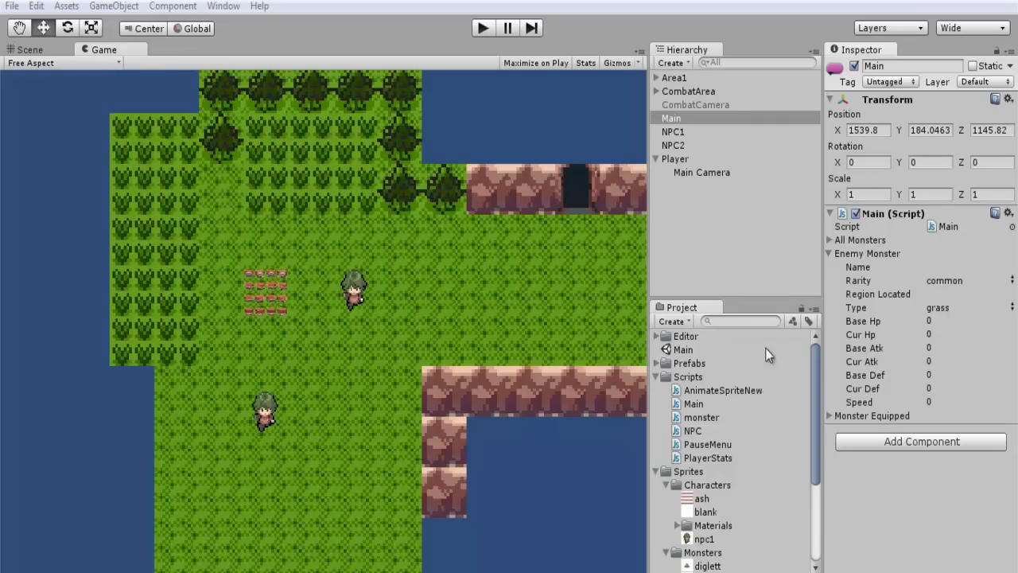
mouse_move(545, 344)
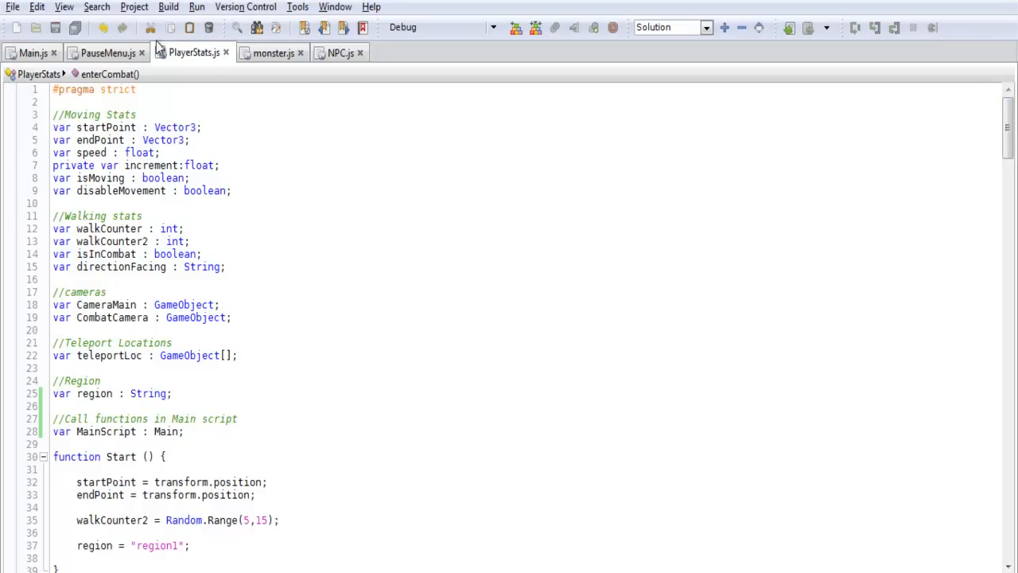
mouse_move(432, 213)
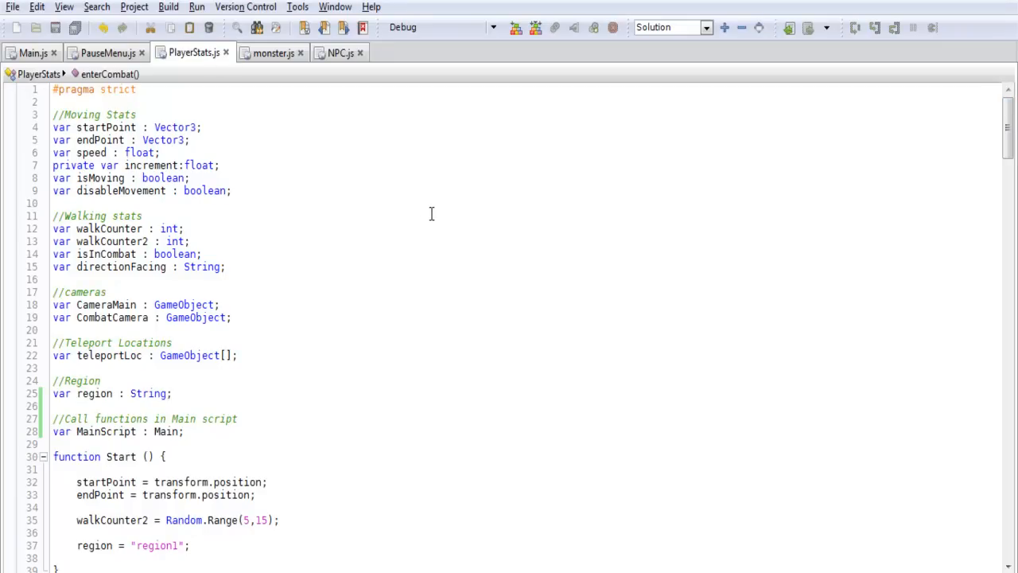
mouse_move(374, 246)
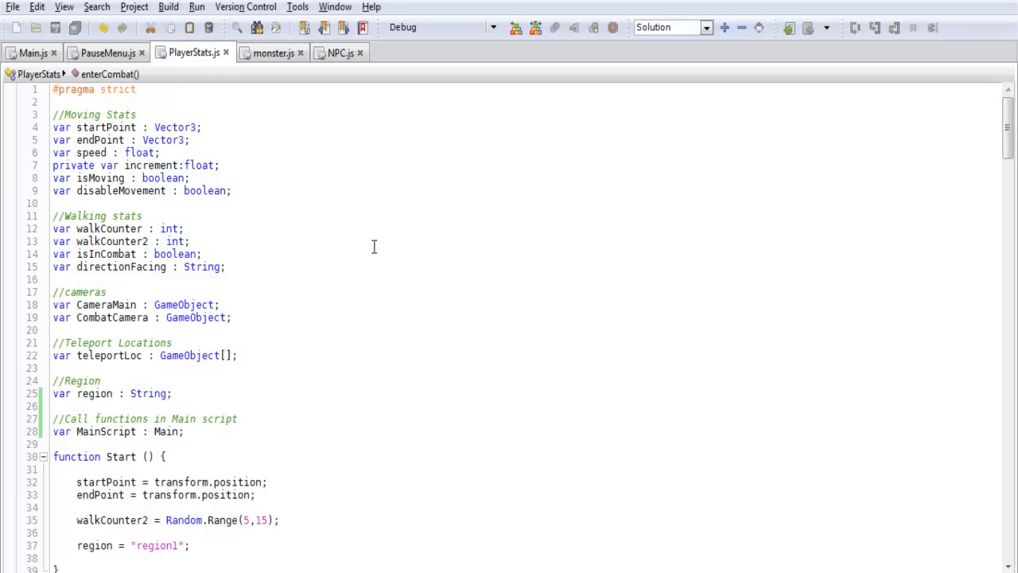
- Review the MainScript : Main reference declaration in PlayerStats.js against the Main.js tab
scroll(down, 3)
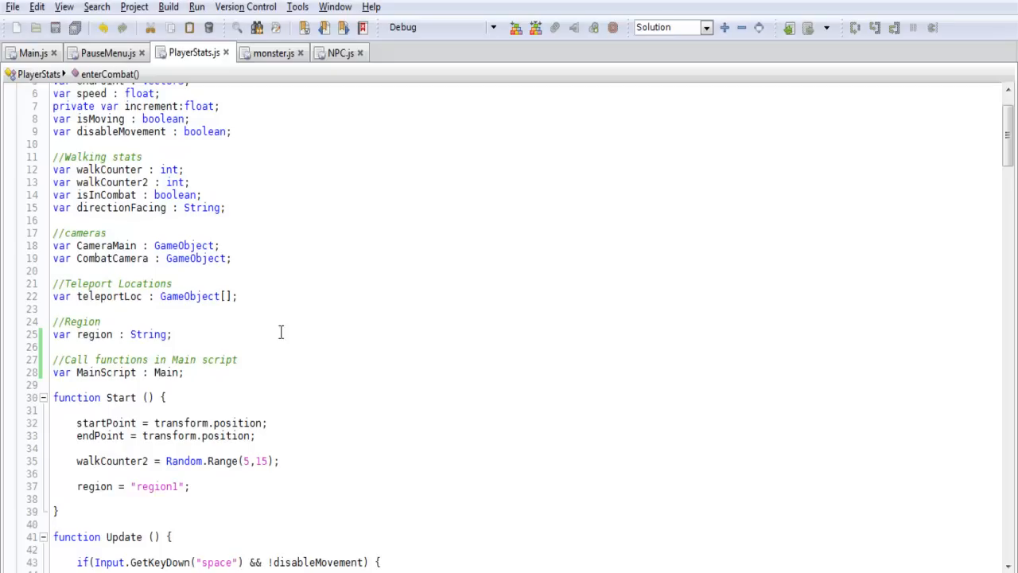
mouse_move(333, 352)
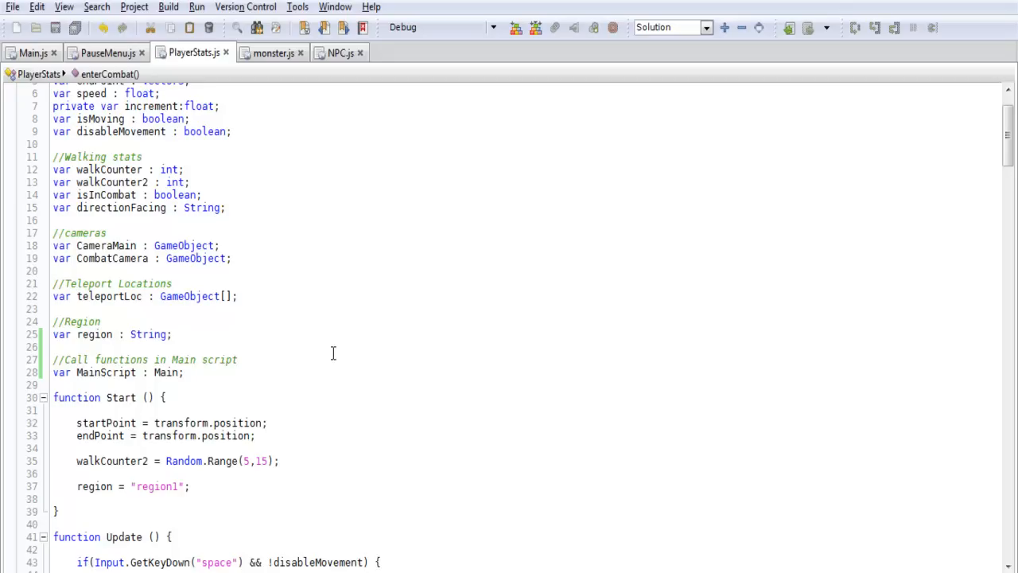
scroll(down, 3)
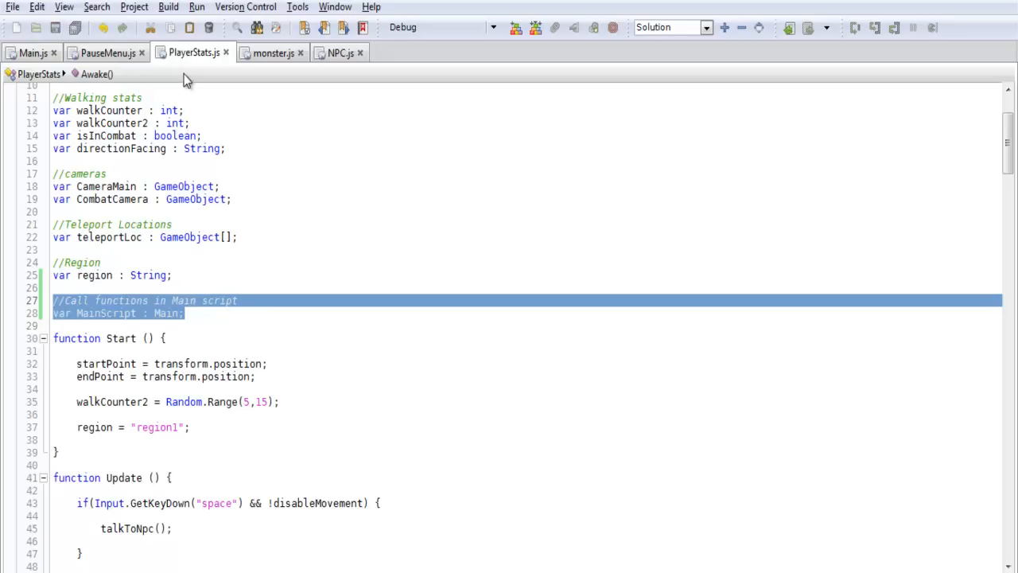
mouse_move(168, 62)
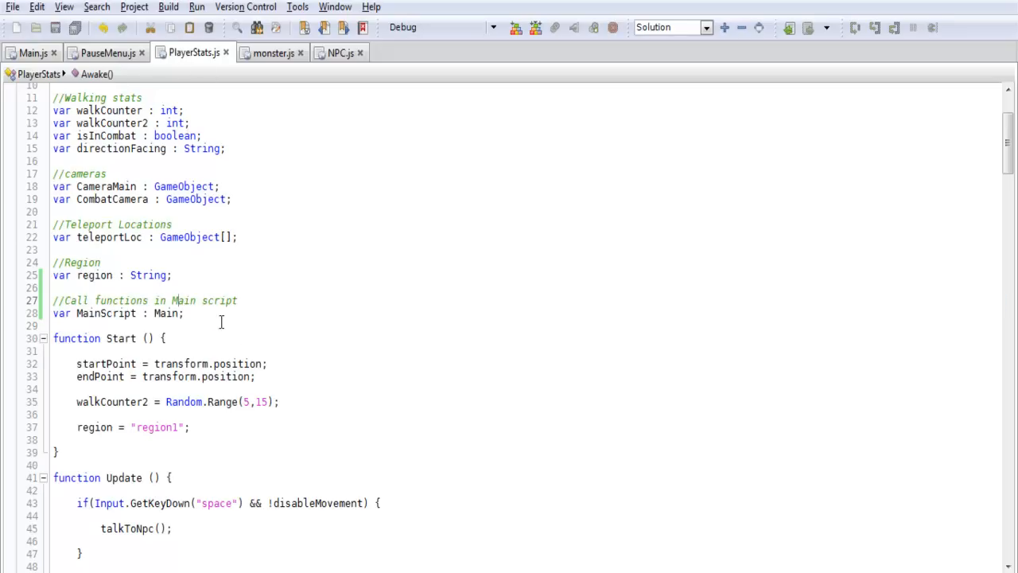
drag(53, 300, 182, 312)
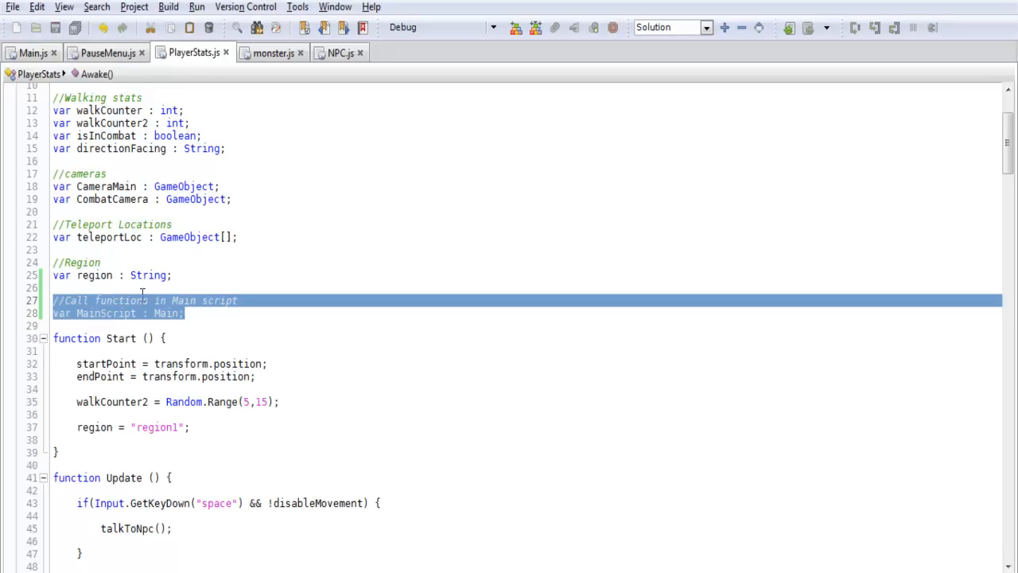
click(135, 313)
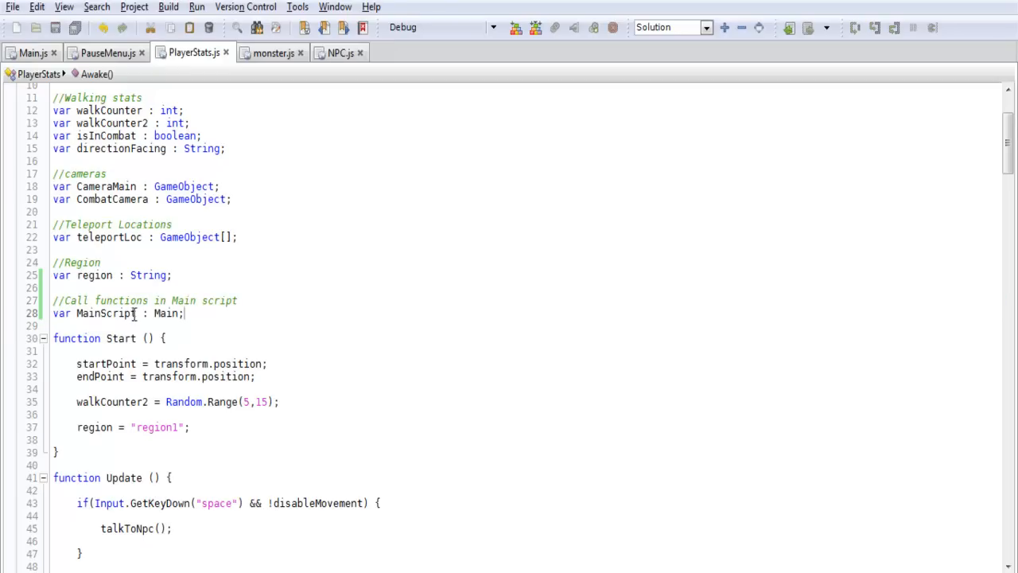
double_click(104, 312)
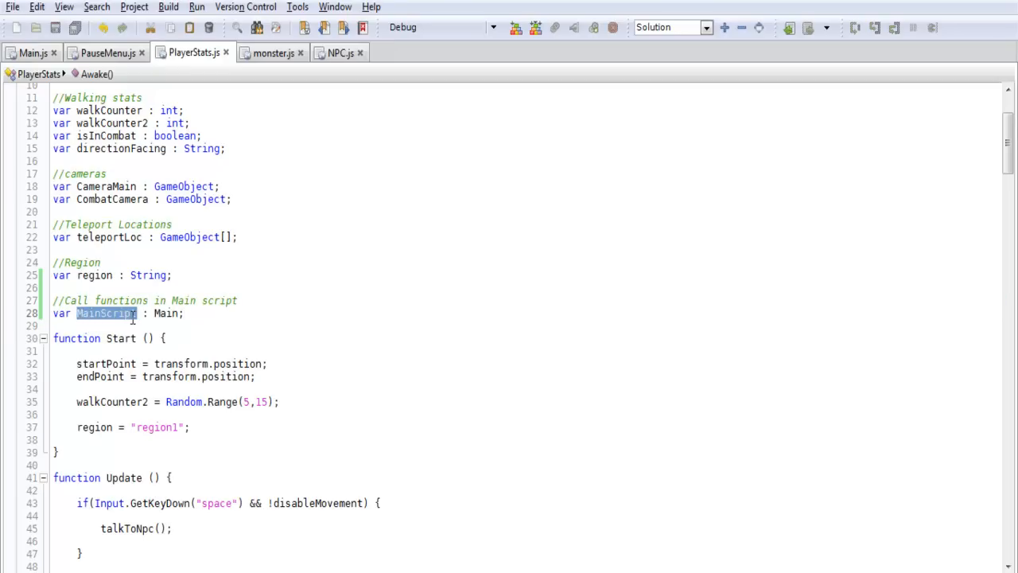
double_click(165, 313)
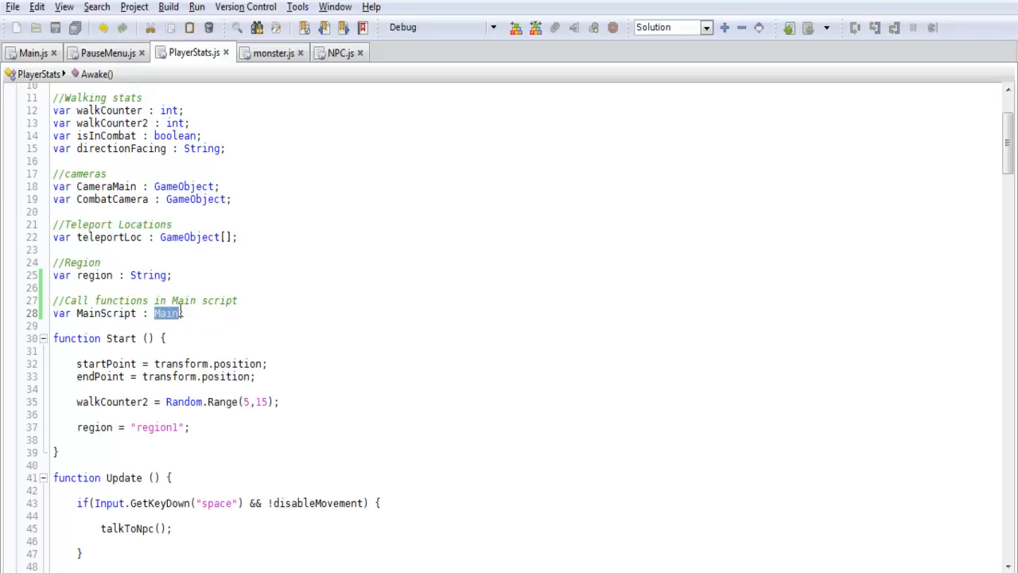
mouse_move(502, 224)
text(;)
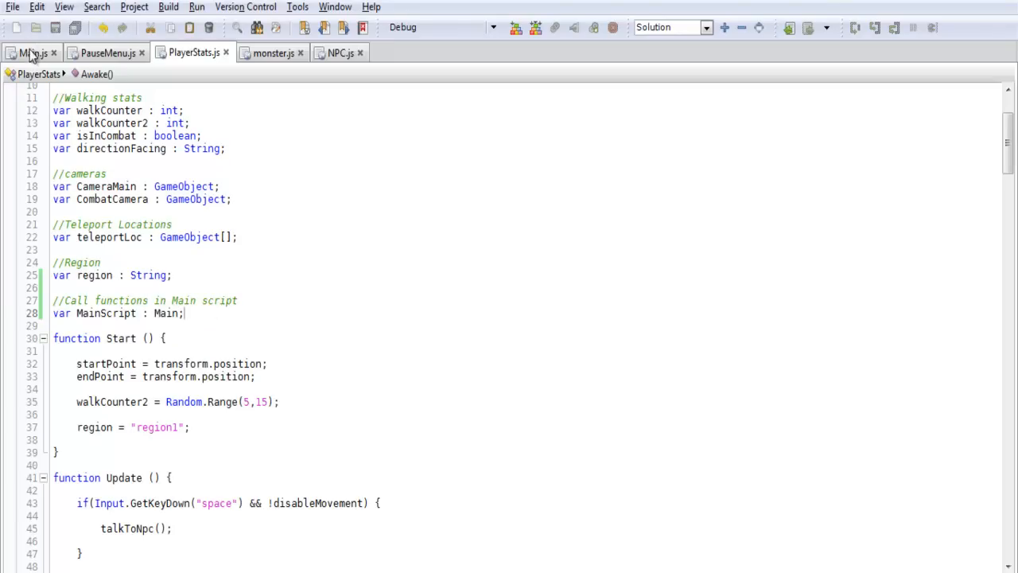
click(33, 53)
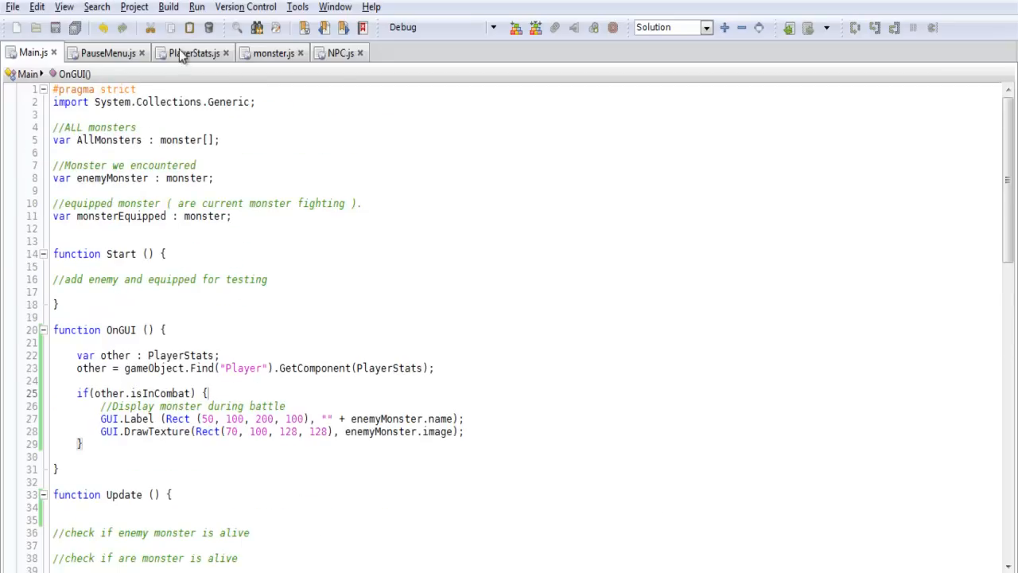
click(193, 53)
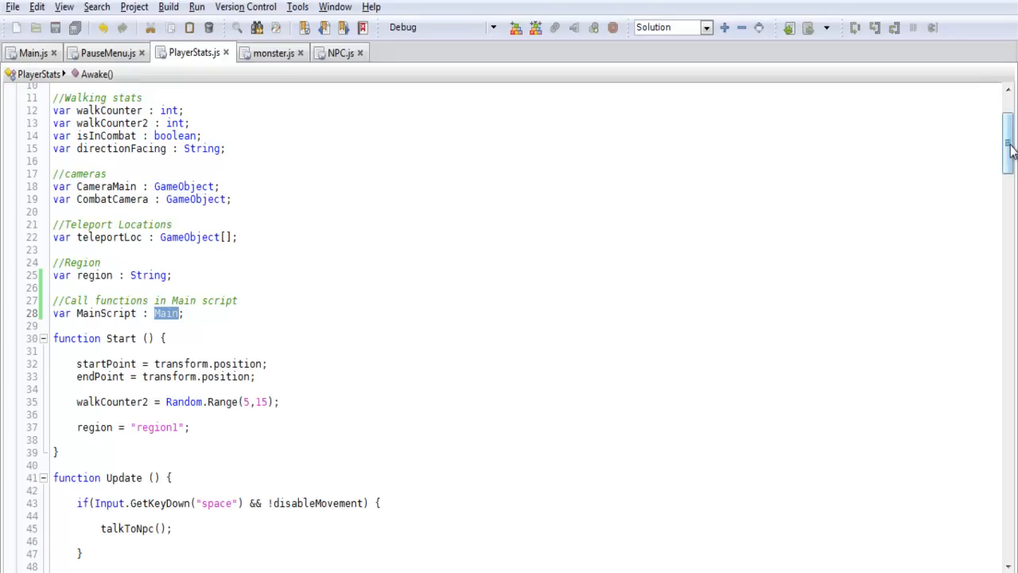
- Compare enterCombat's randomizeMonster call with the randomizeMonster definition in Main.js
scroll(down, 3)
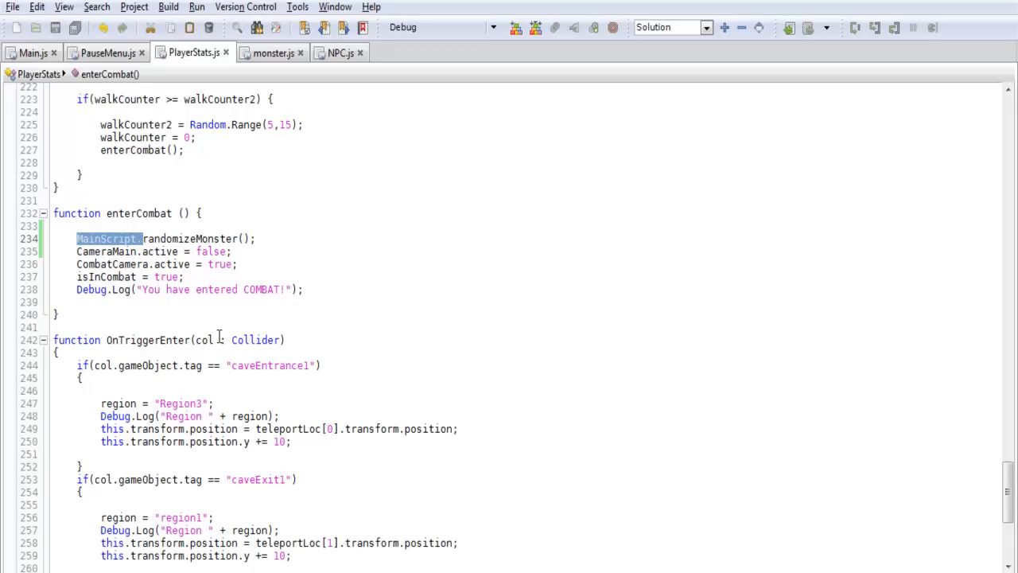
double_click(188, 239)
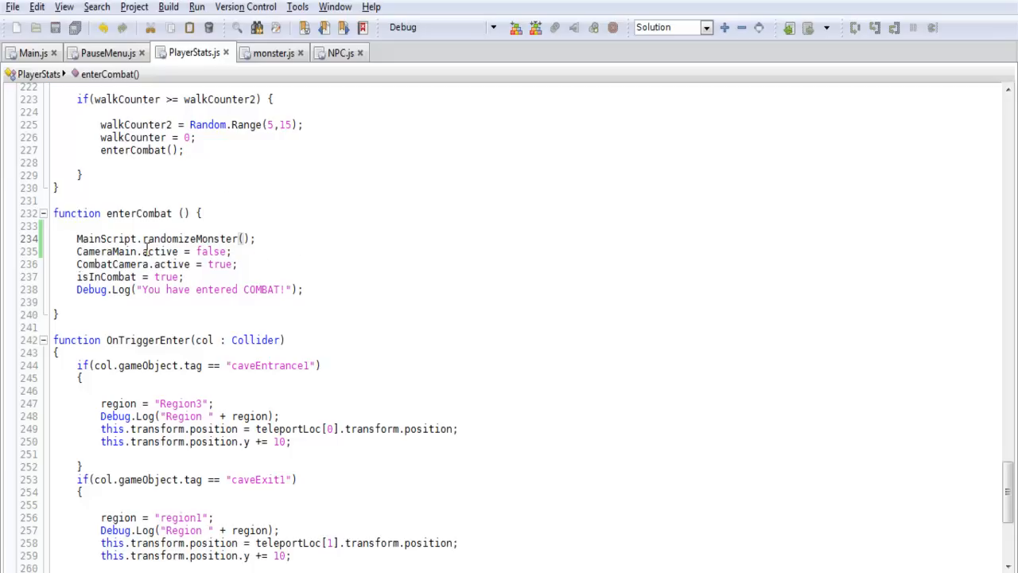
double_click(189, 239)
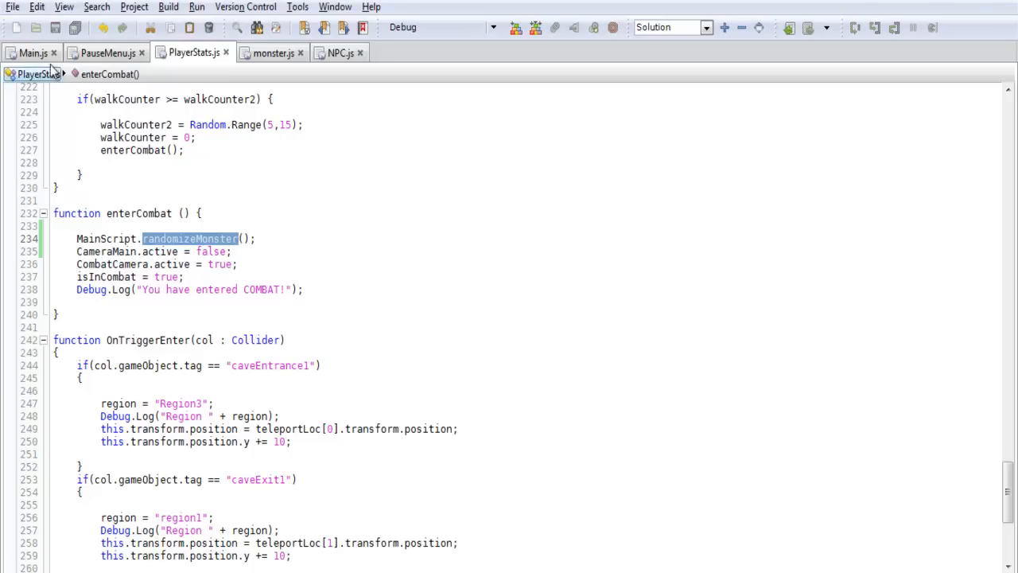
click(34, 52)
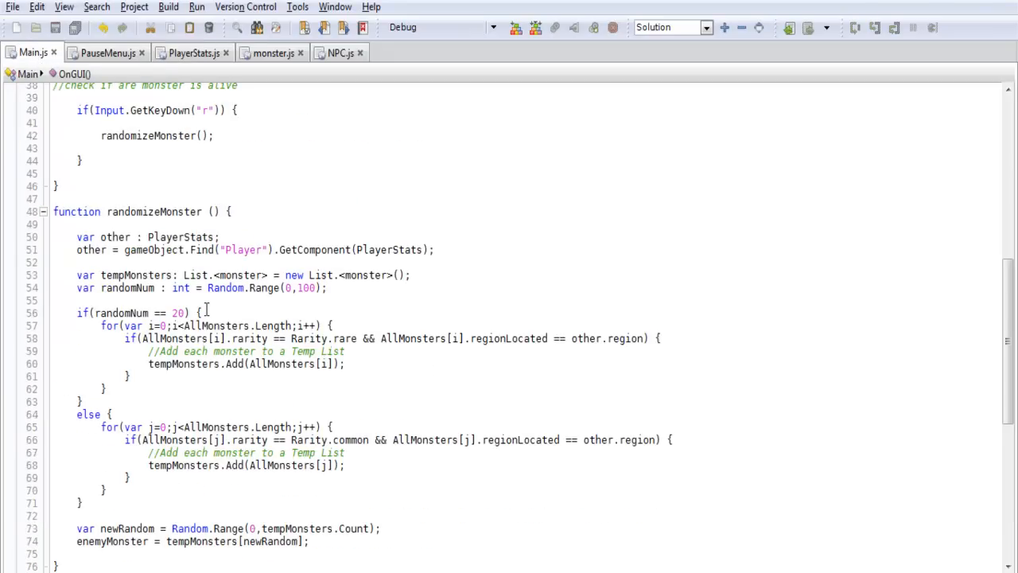
double_click(153, 211)
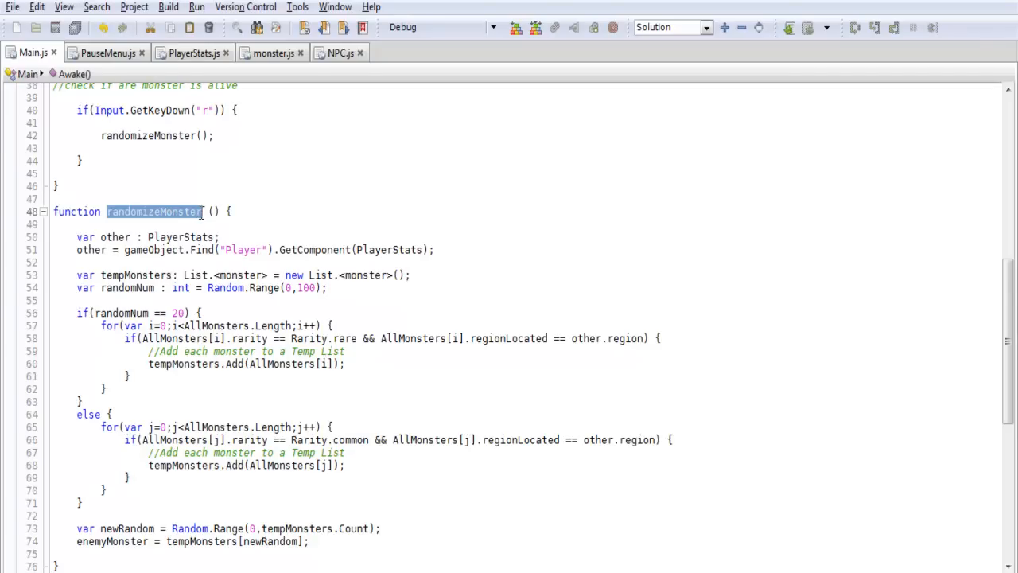
click(191, 52)
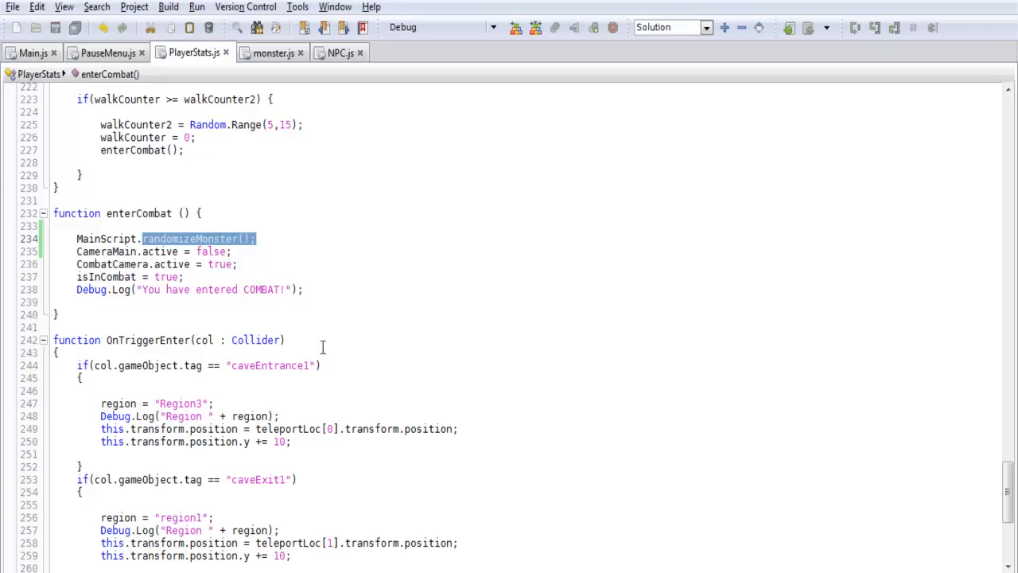
mouse_move(191, 48)
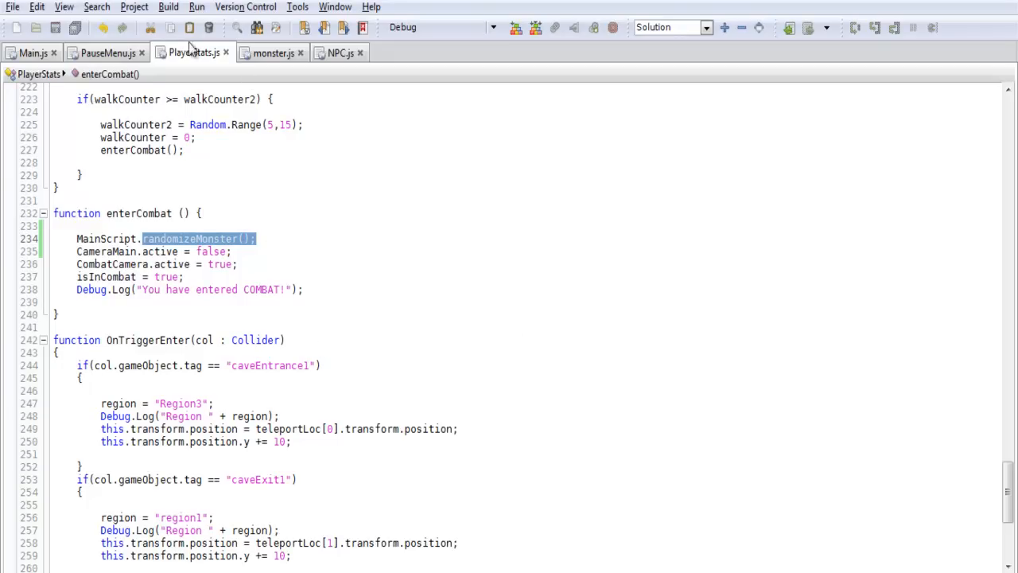
mouse_move(228, 190)
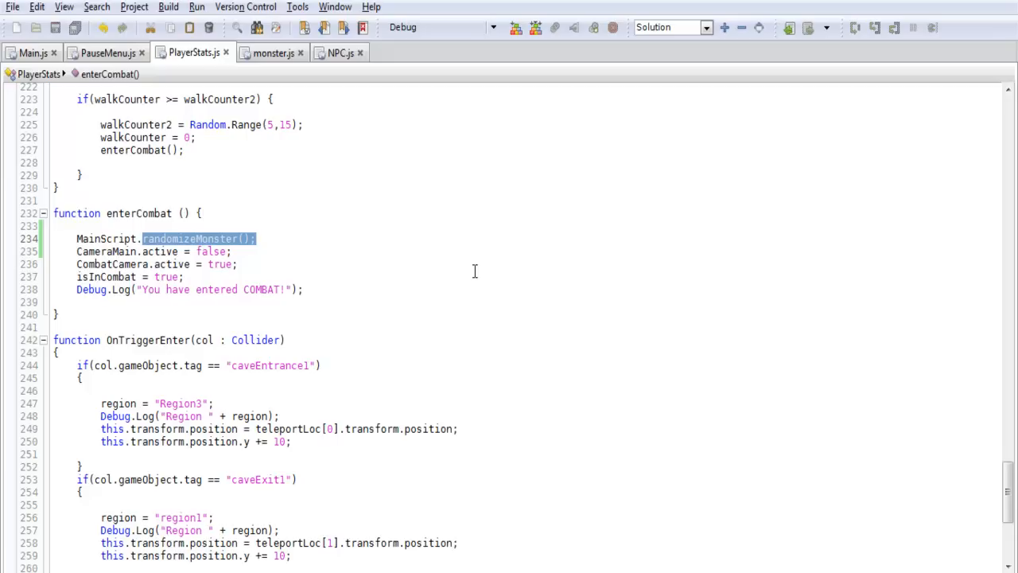
mouse_move(451, 259)
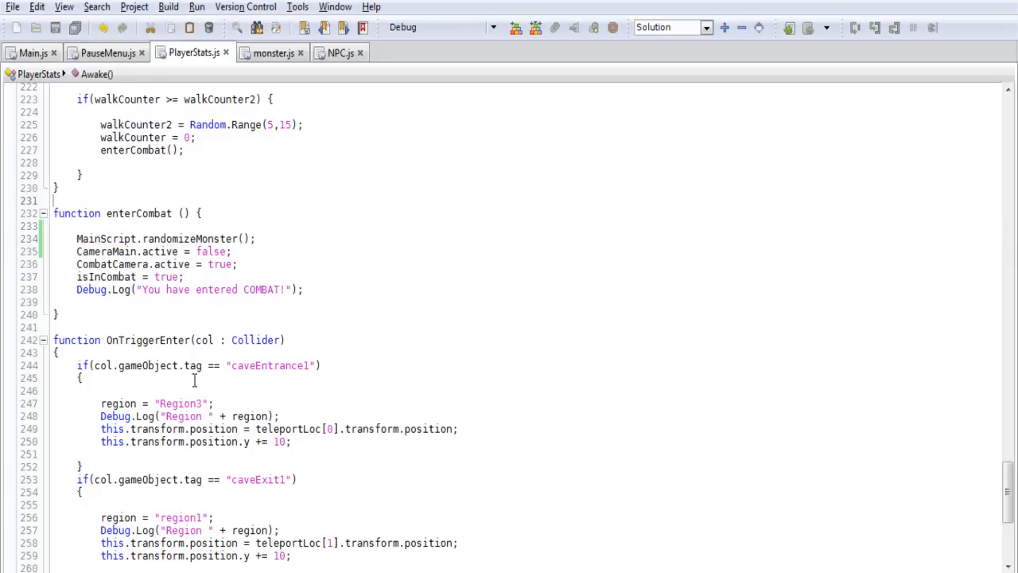
mouse_move(32, 52)
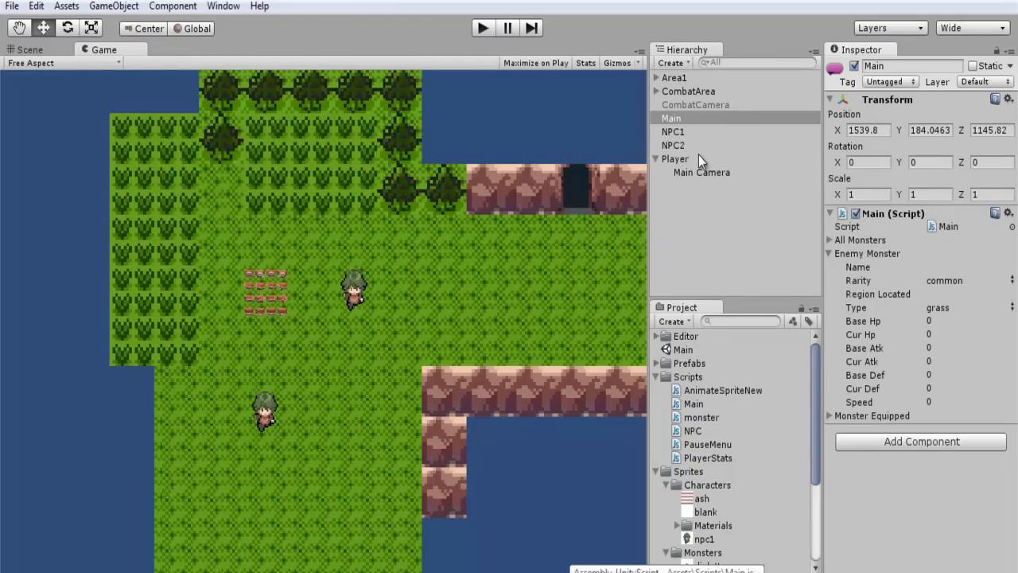
- Select Main, then Player, and scroll to Player Stats' Main Script field
click(671, 117)
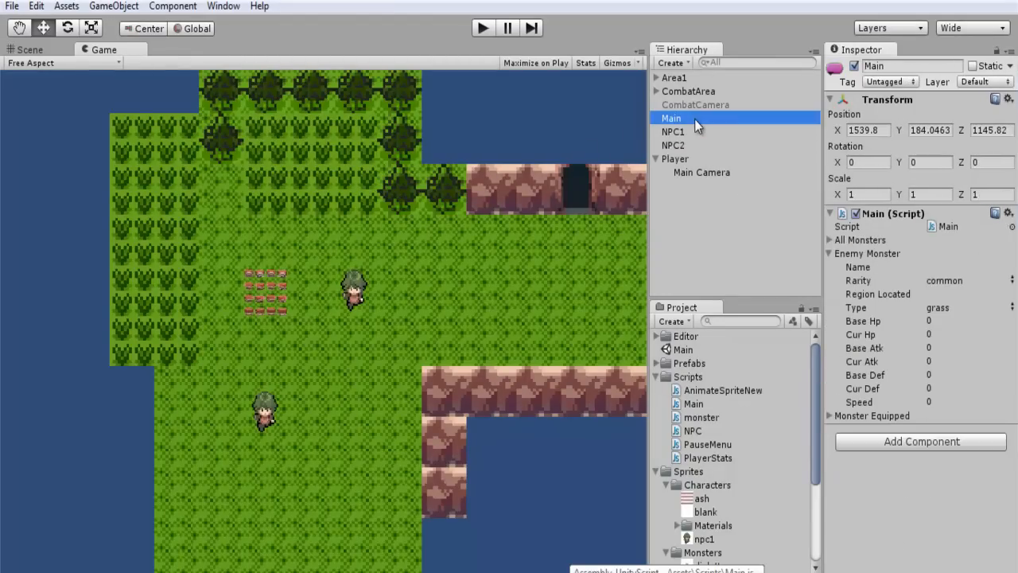
click(674, 158)
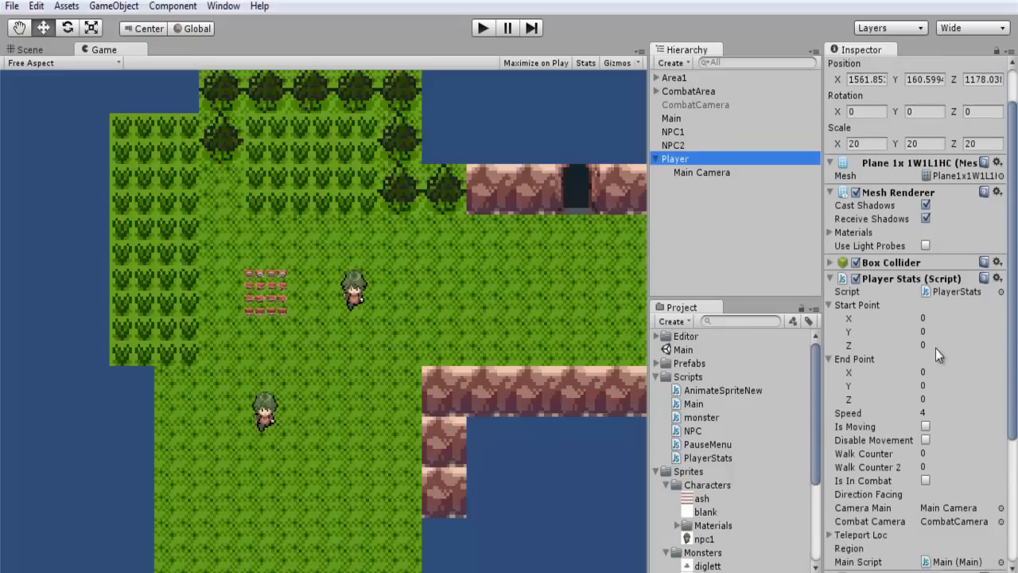
scroll(down, 3)
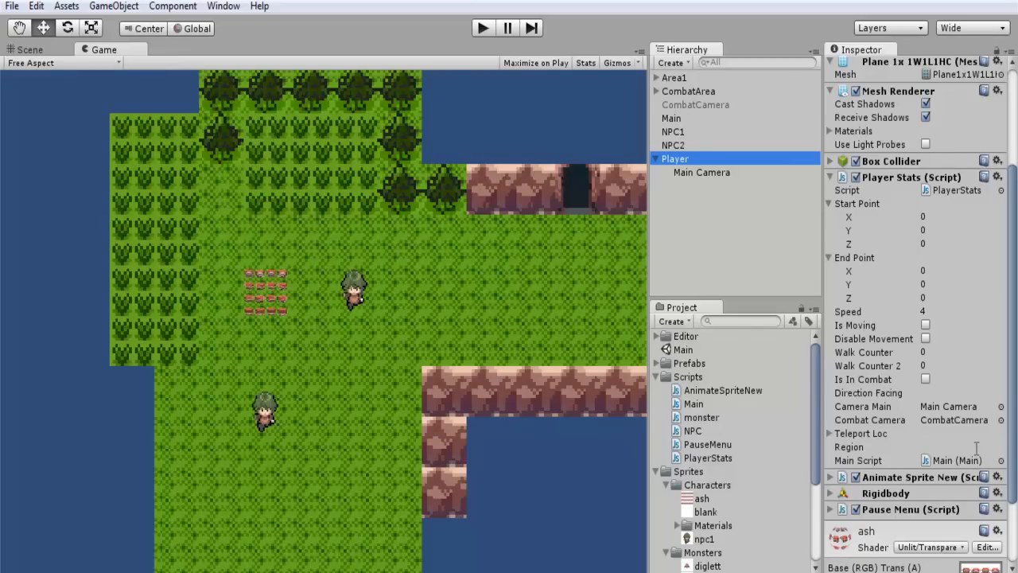
mouse_move(942, 475)
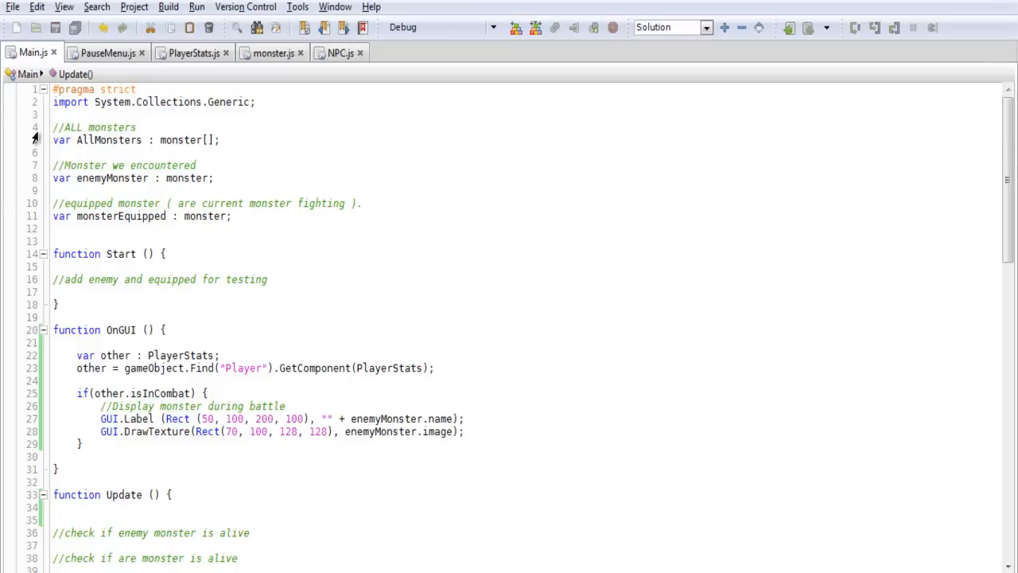
- Review OnGUI's PlayerStats lookup on "Player" and its other.isInCombat condition
scroll(down, 3)
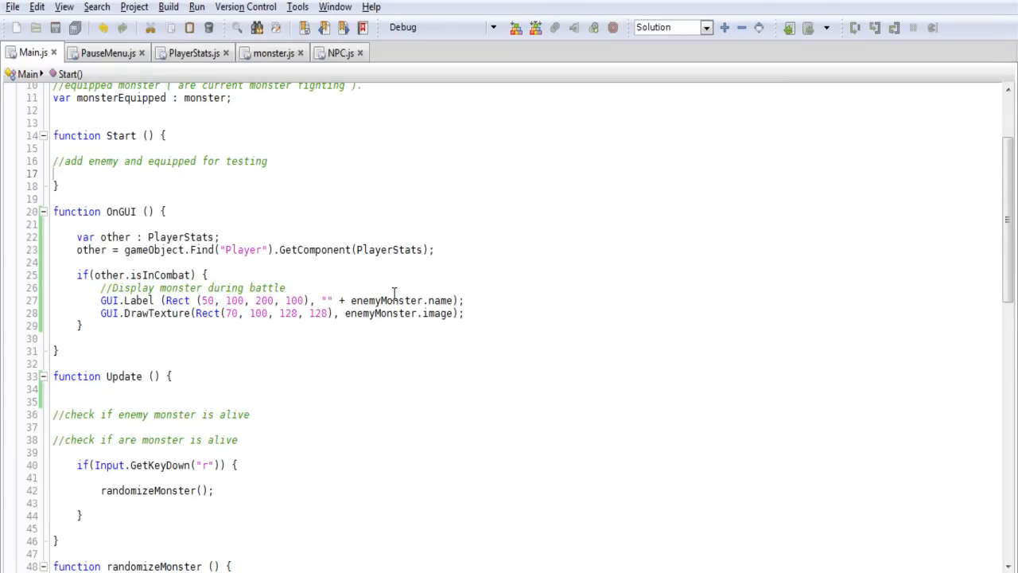
scroll(down, 3)
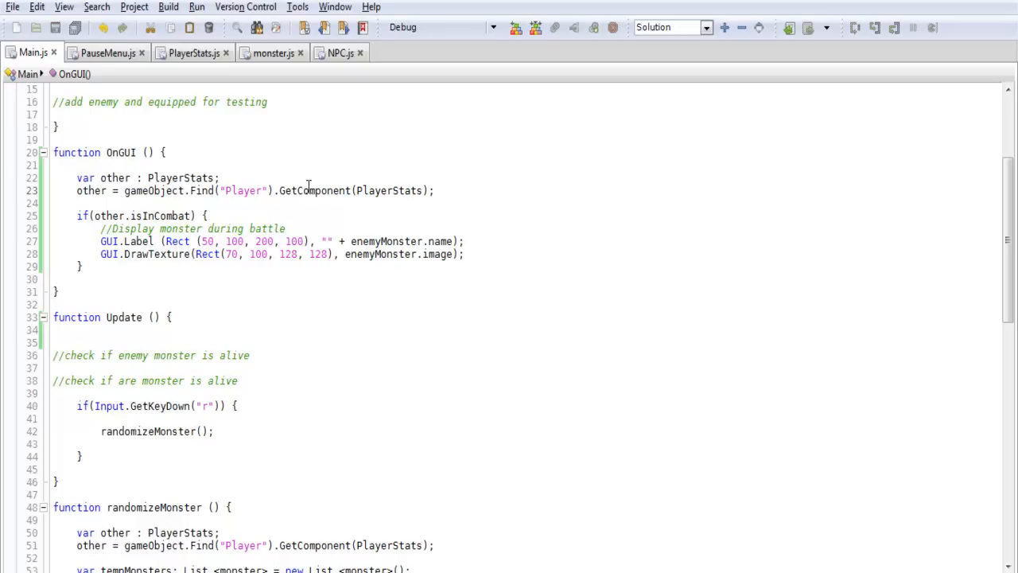
click(435, 190)
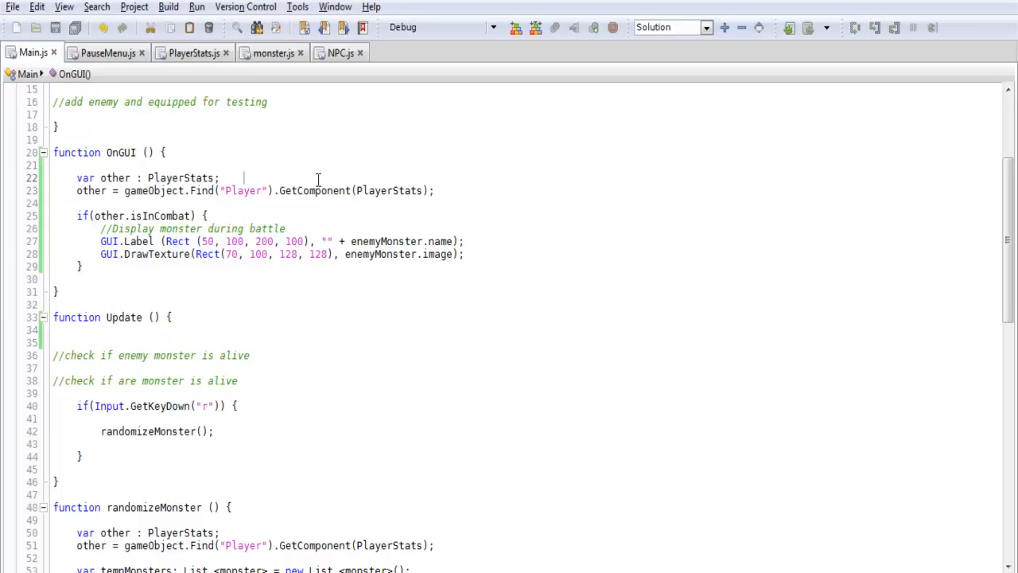
double_click(115, 177)
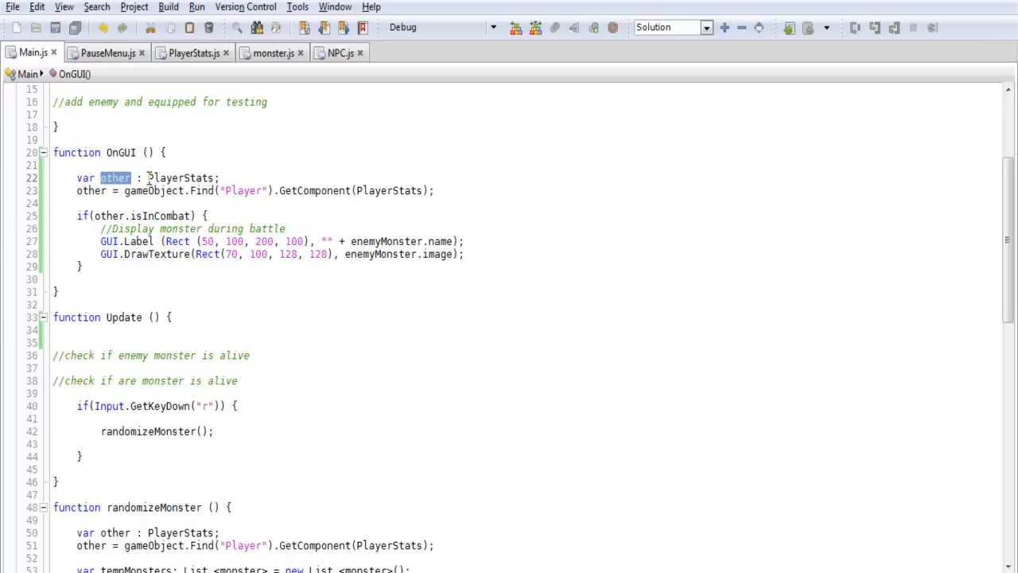
double_click(180, 178)
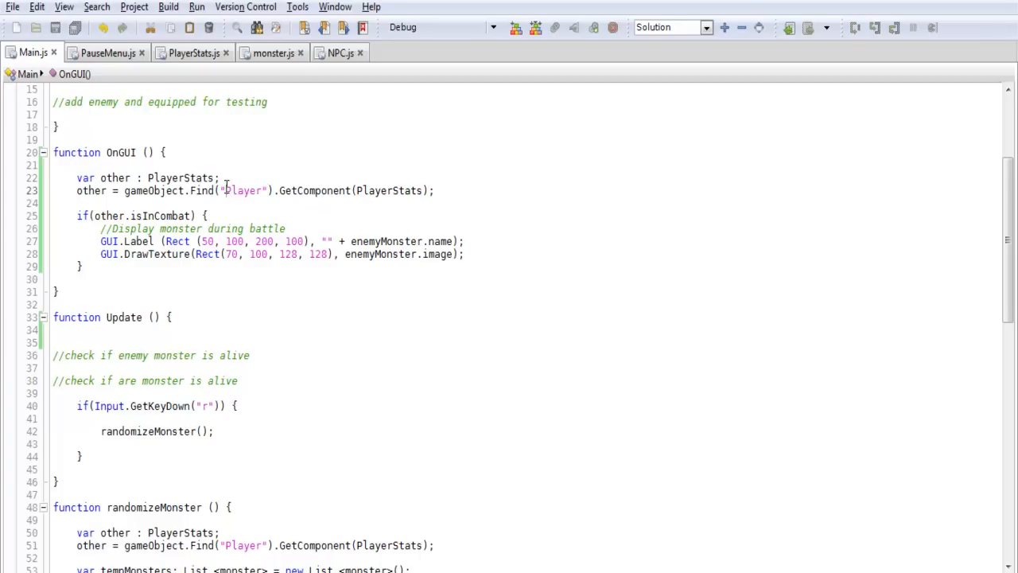
double_click(243, 190)
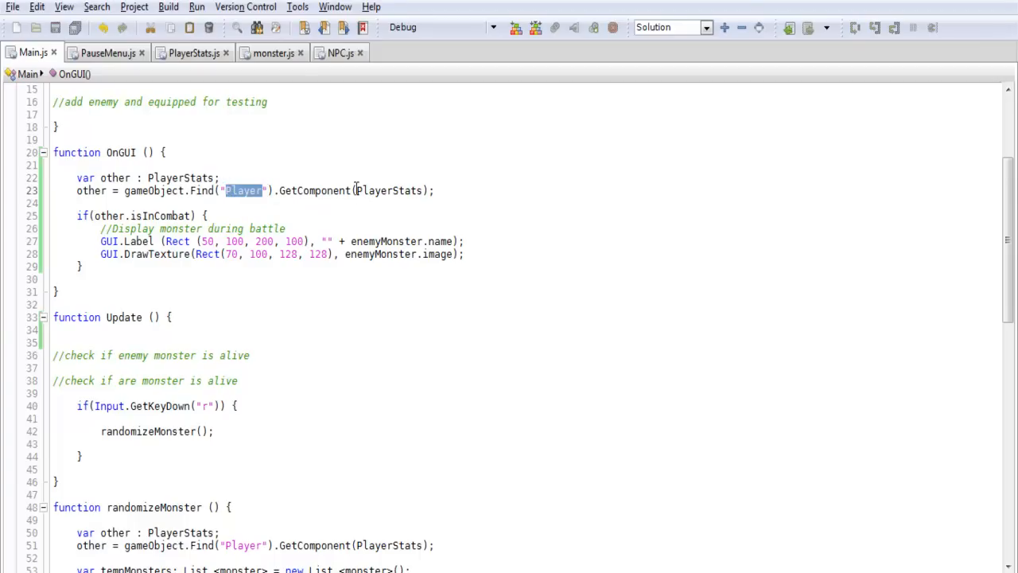
double_click(390, 190)
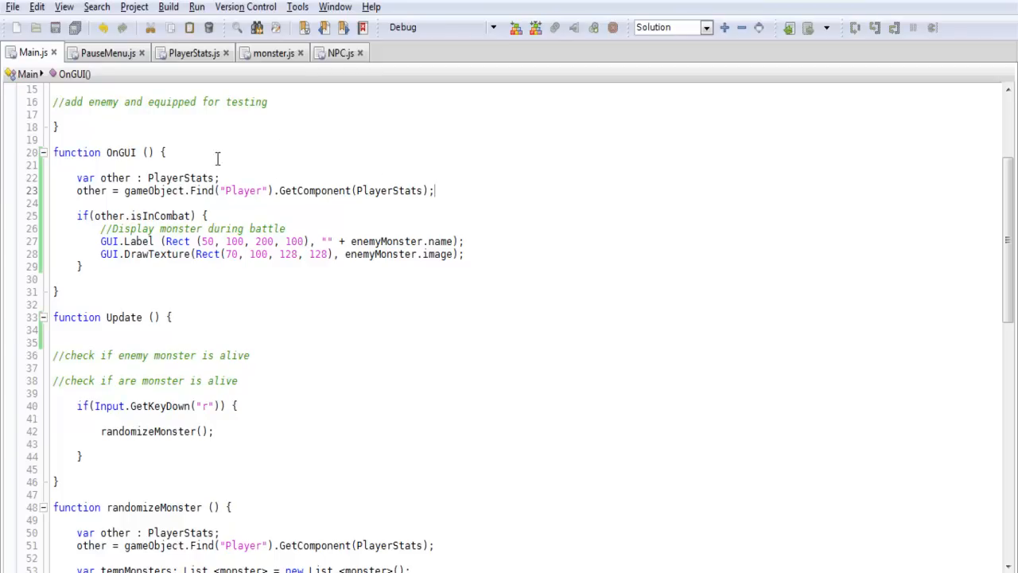
mouse_move(222, 205)
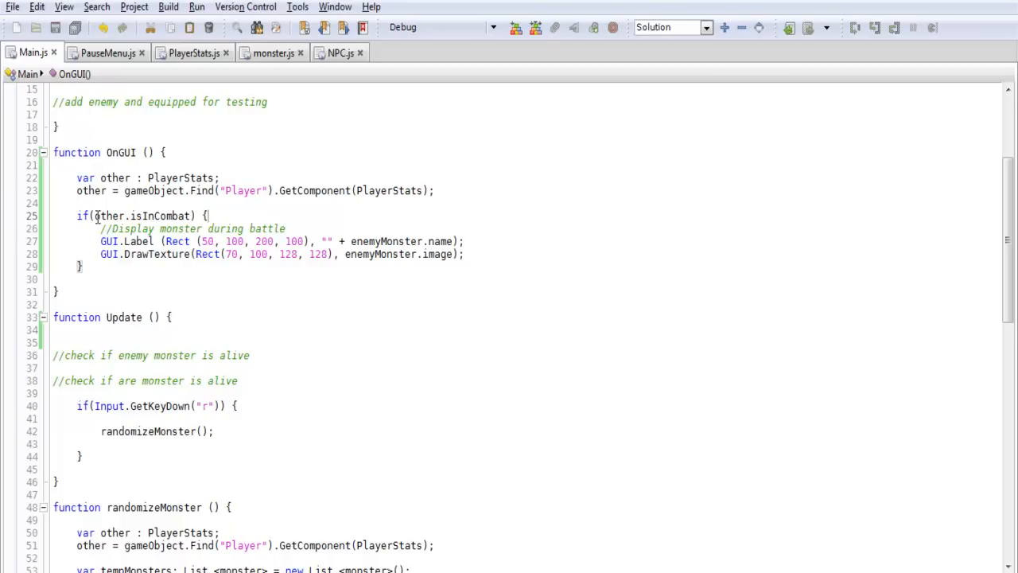
double_click(142, 216)
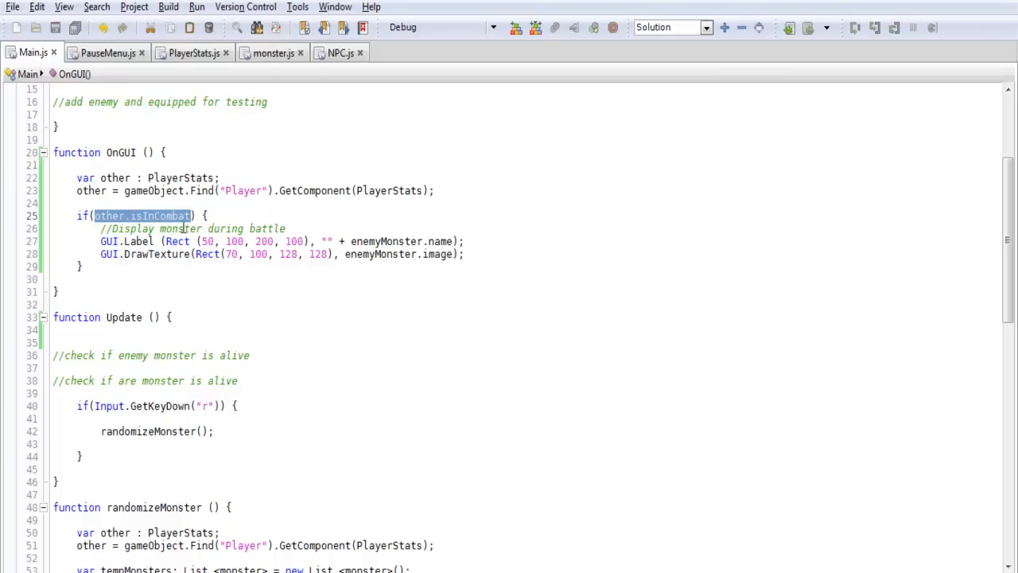
click(194, 53)
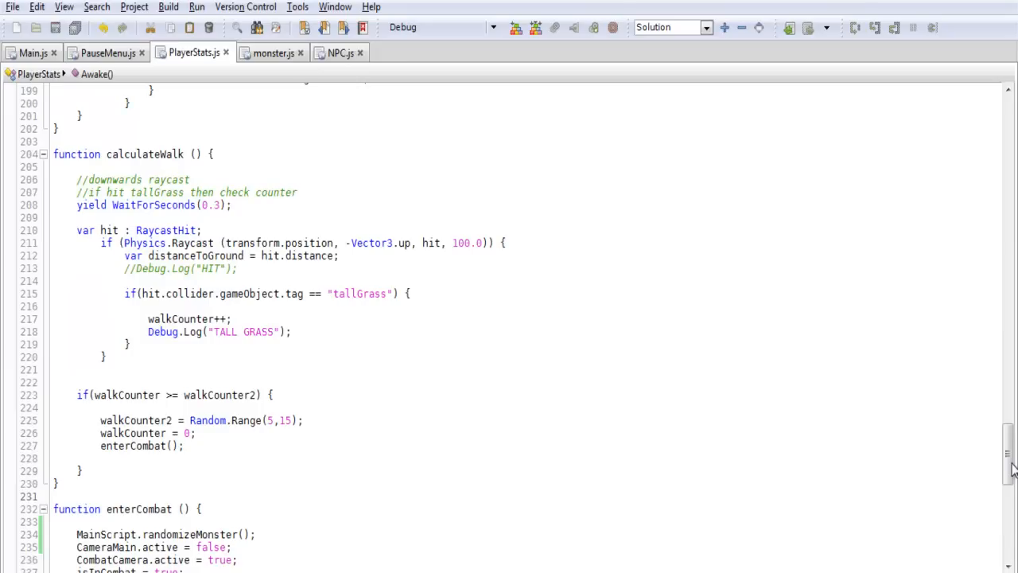
scroll(up, 3)
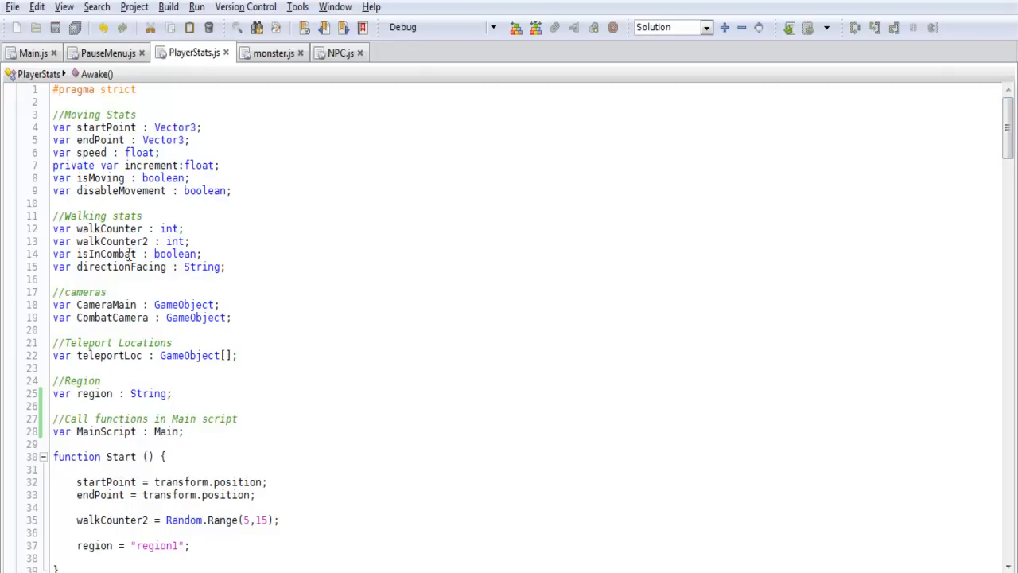
double_click(106, 253)
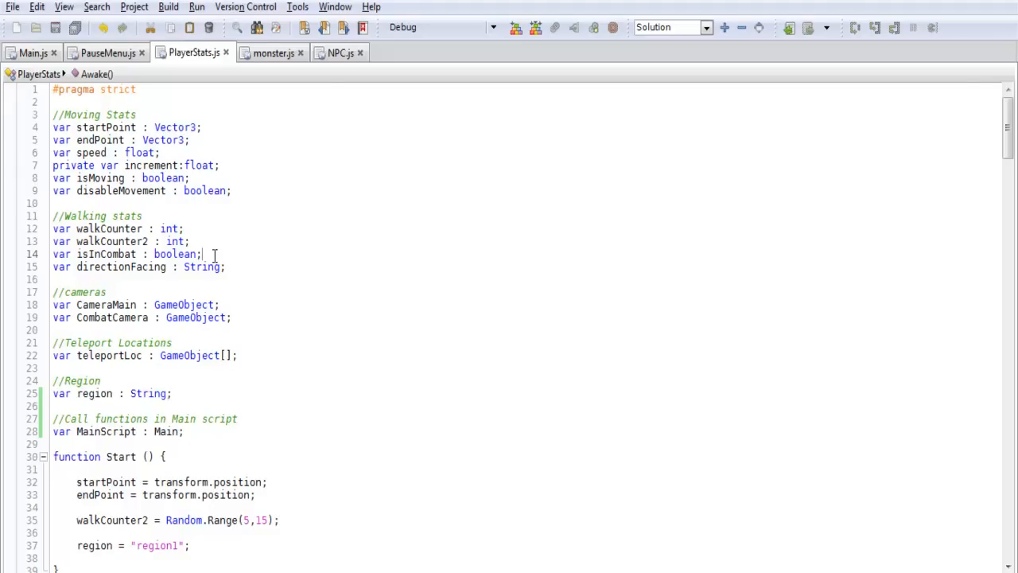
mouse_move(219, 241)
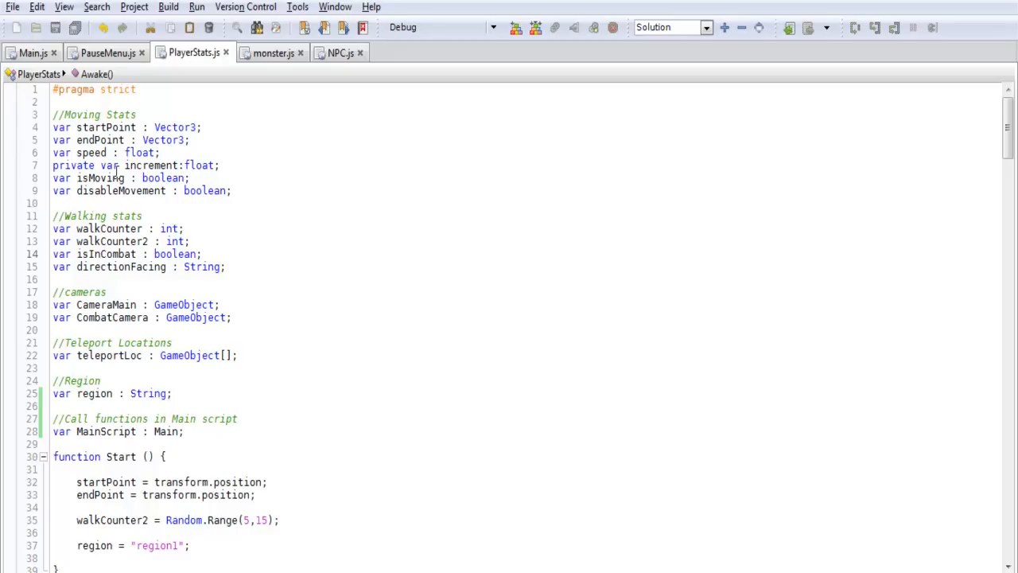
double_click(90, 254)
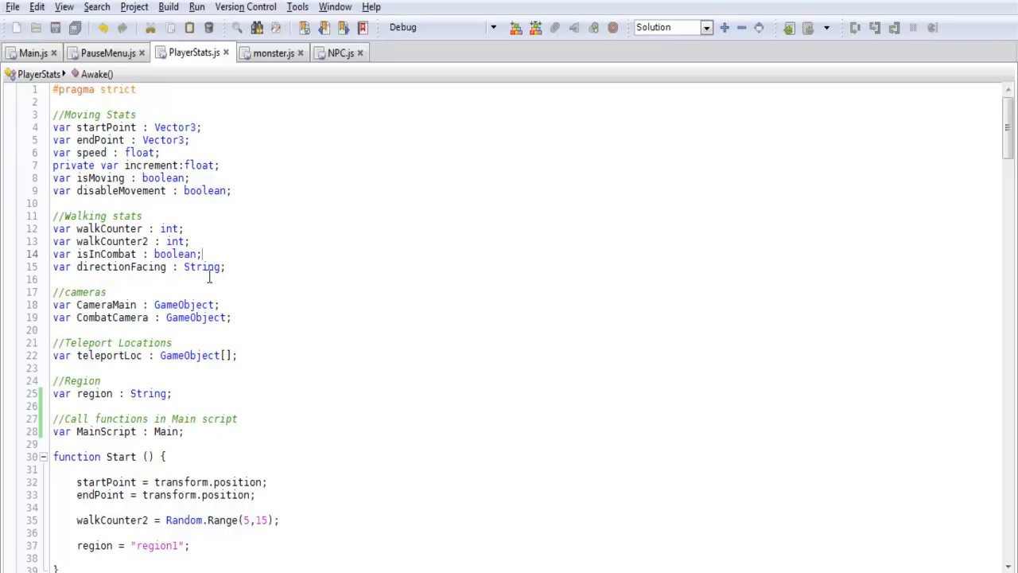
mouse_move(350, 334)
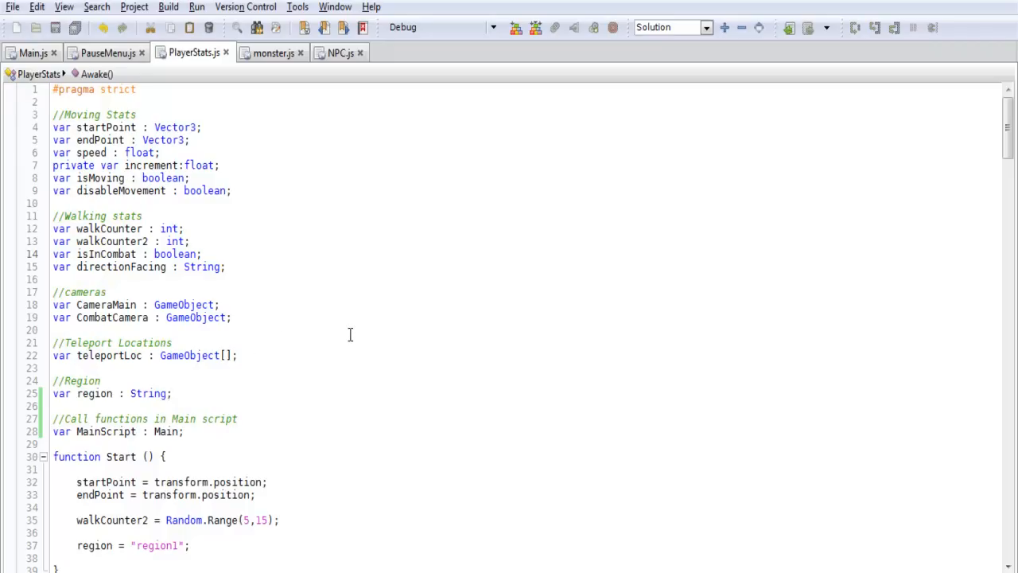
mouse_move(318, 332)
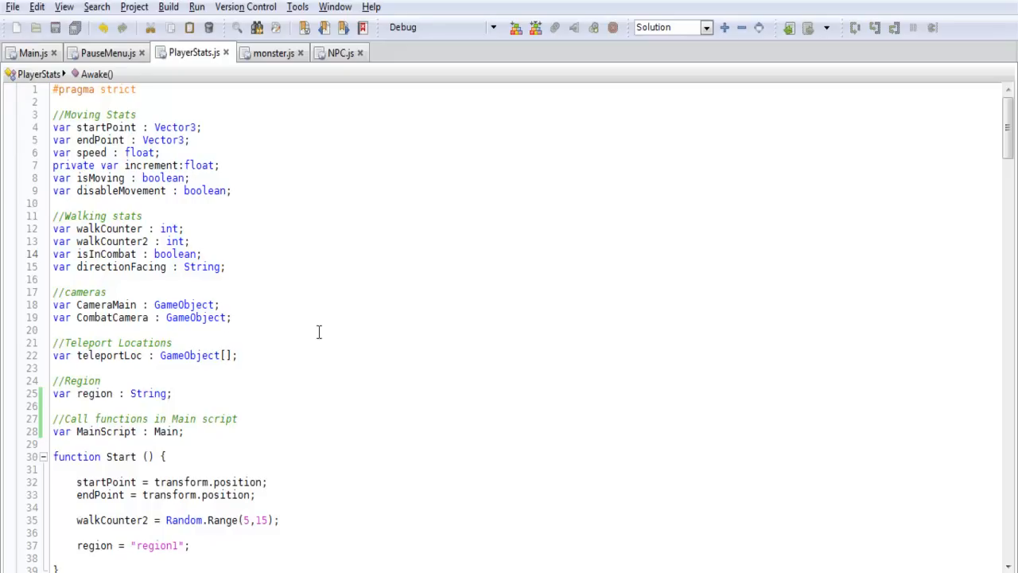
double_click(105, 253)
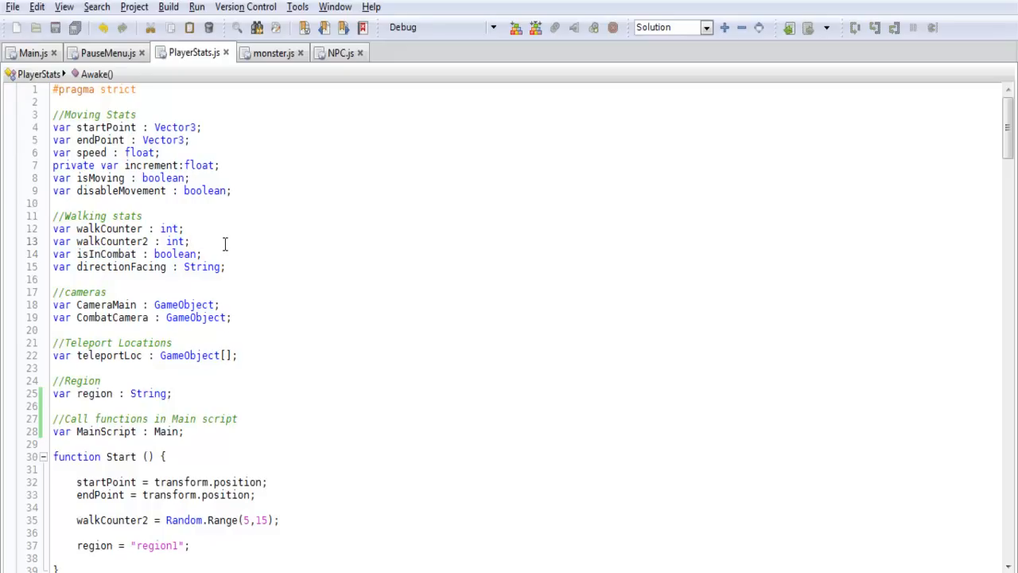
click(191, 241)
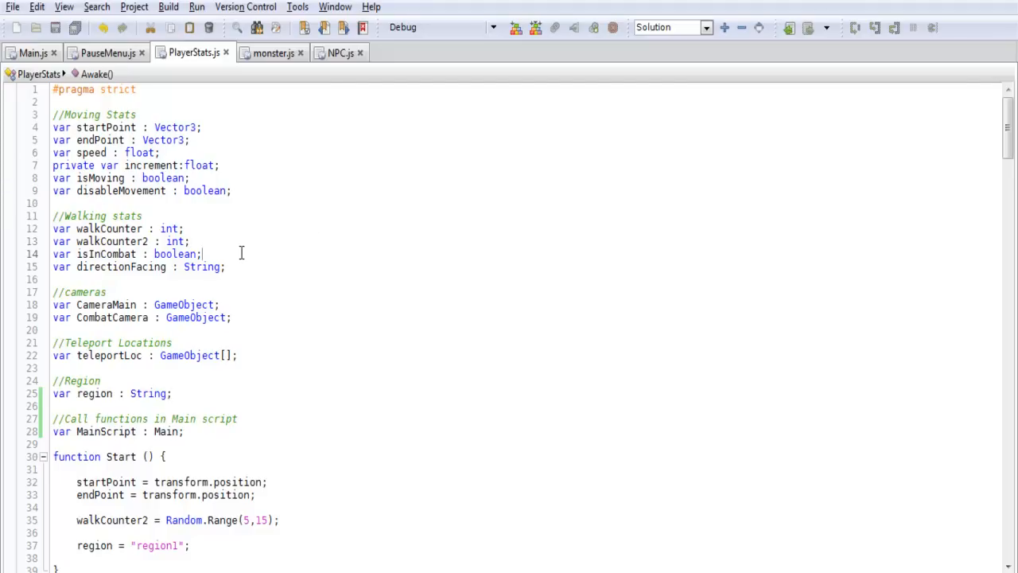
click(31, 53)
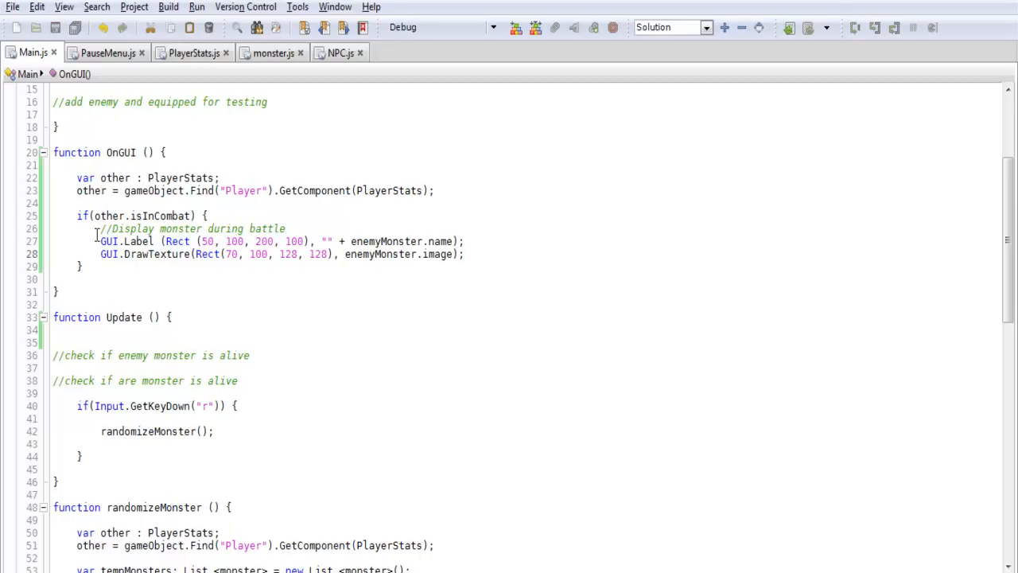
drag(100, 241, 426, 241)
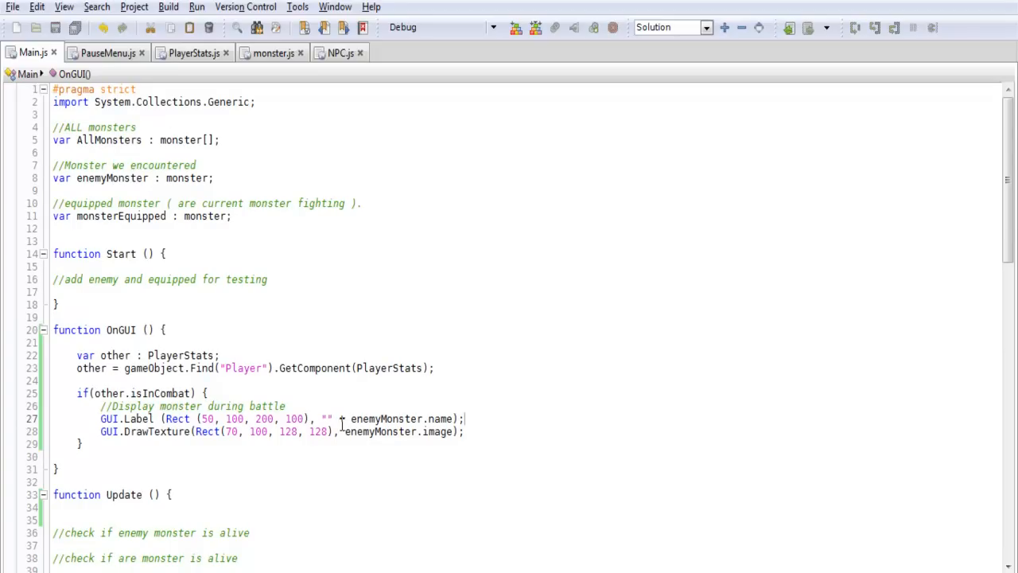
double_click(401, 418)
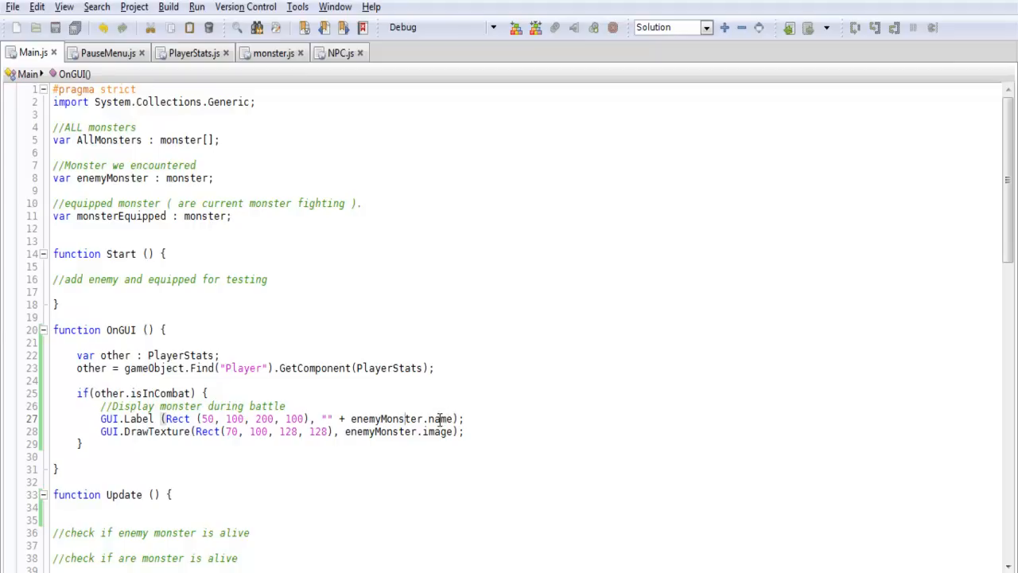
click(273, 53)
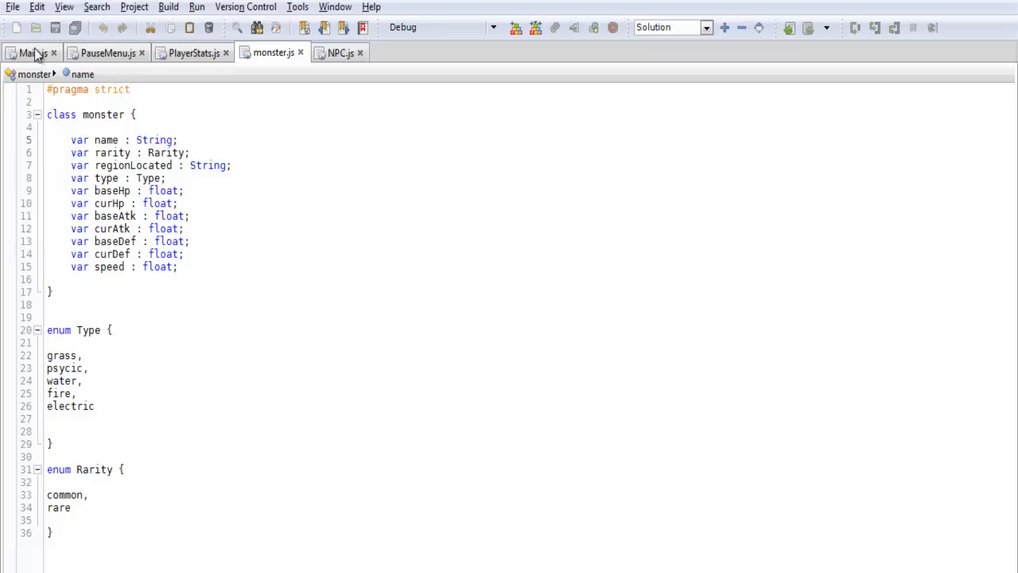
click(34, 52)
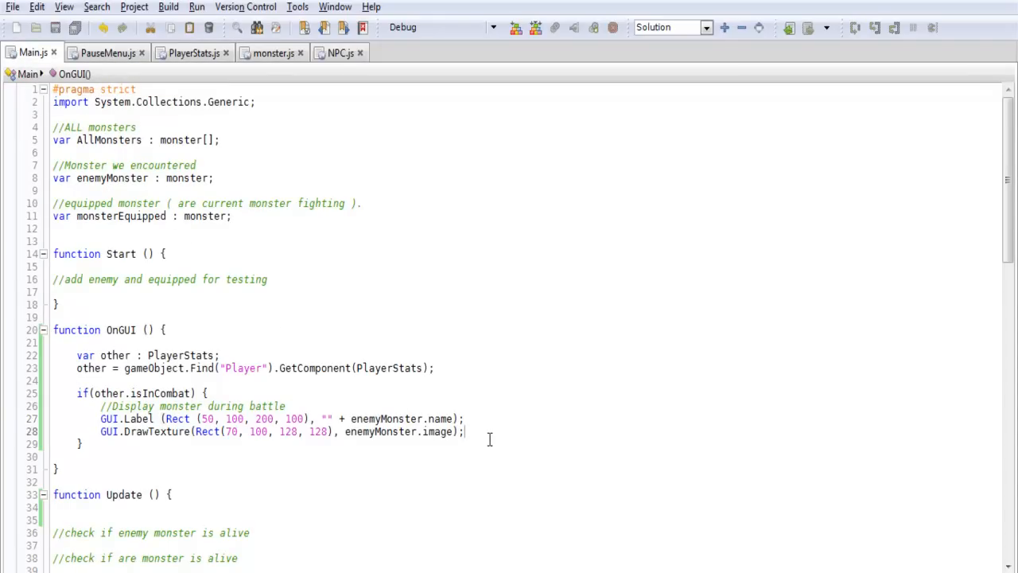
double_click(143, 431)
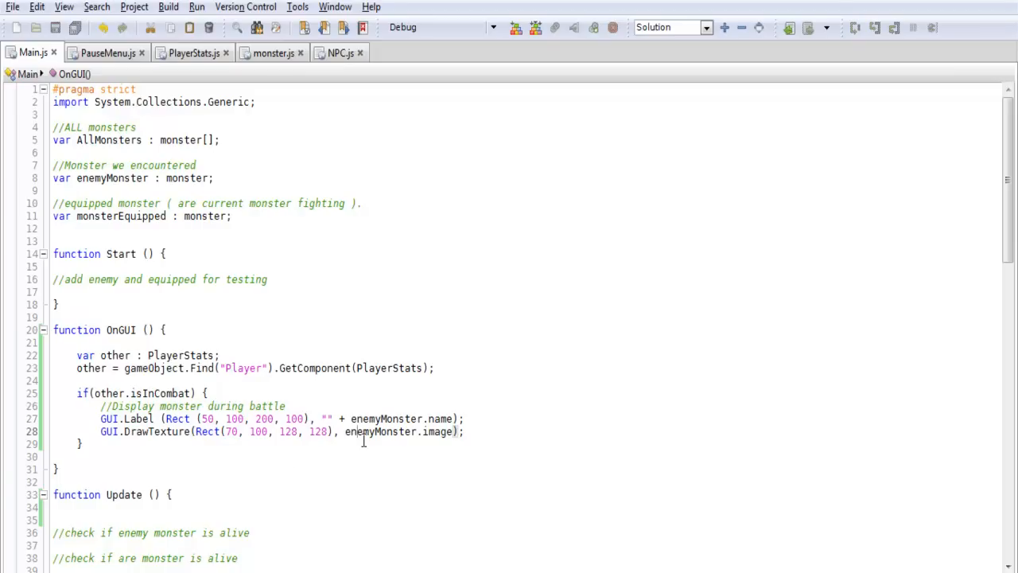
double_click(382, 431)
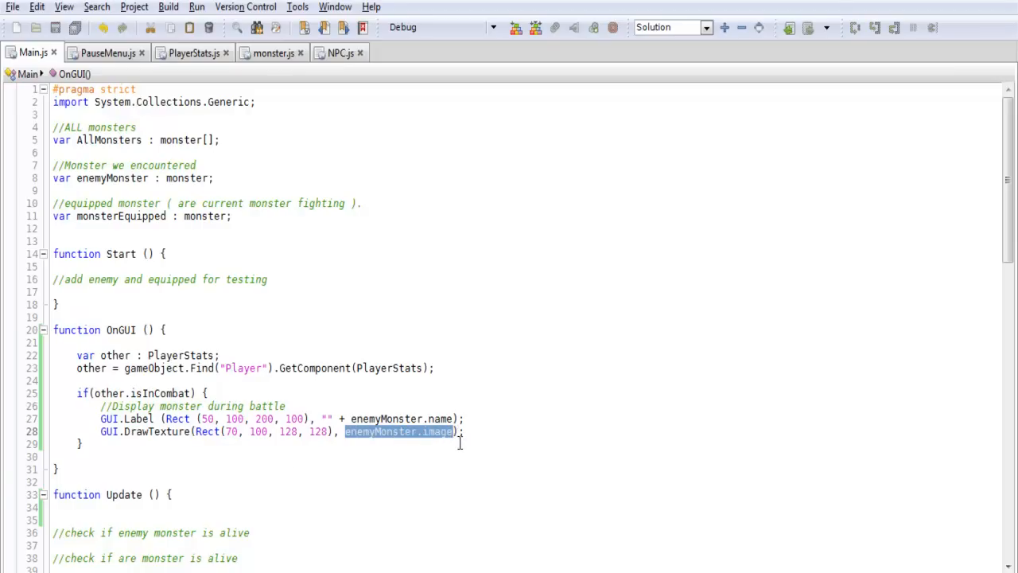
click(463, 431)
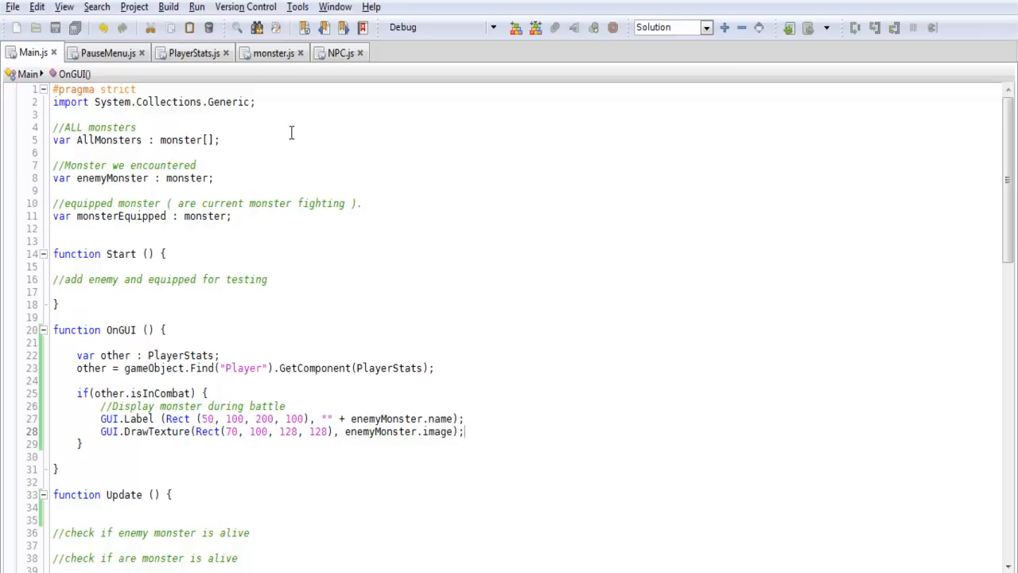
click(273, 52)
text(var)
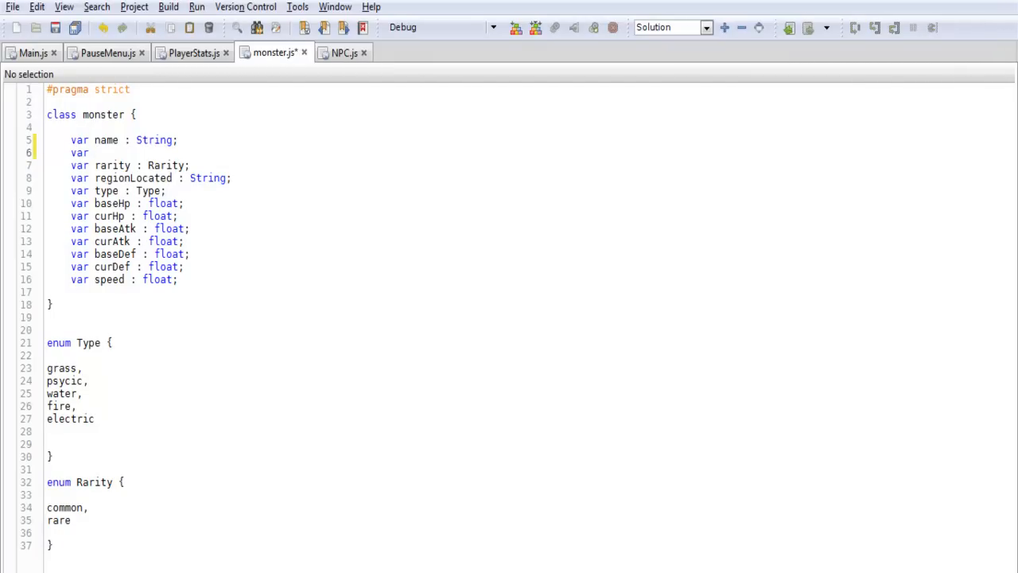
- Type 'var image :' below the monster's name field in monster.js
text(image :)
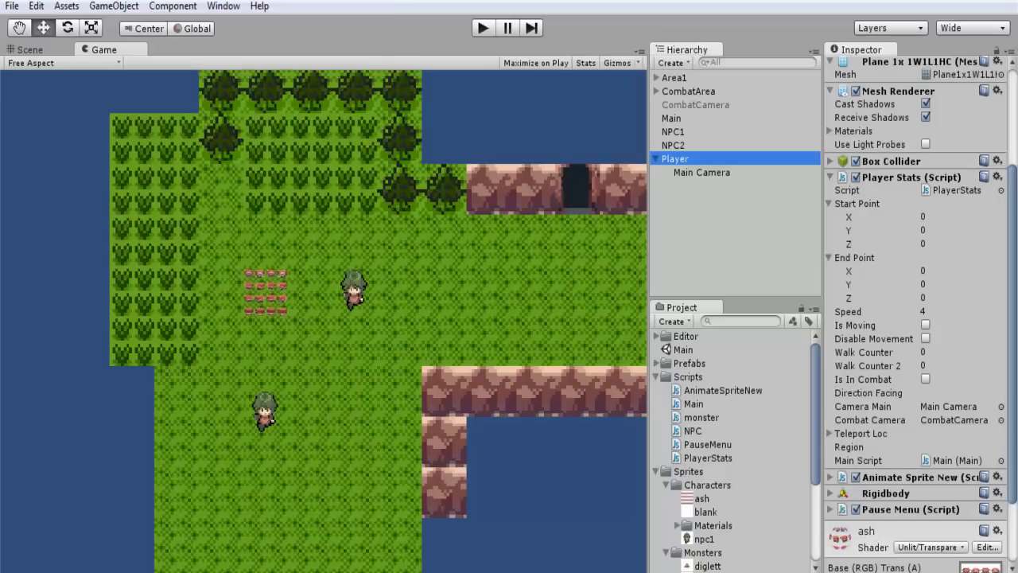
mouse_move(807, 302)
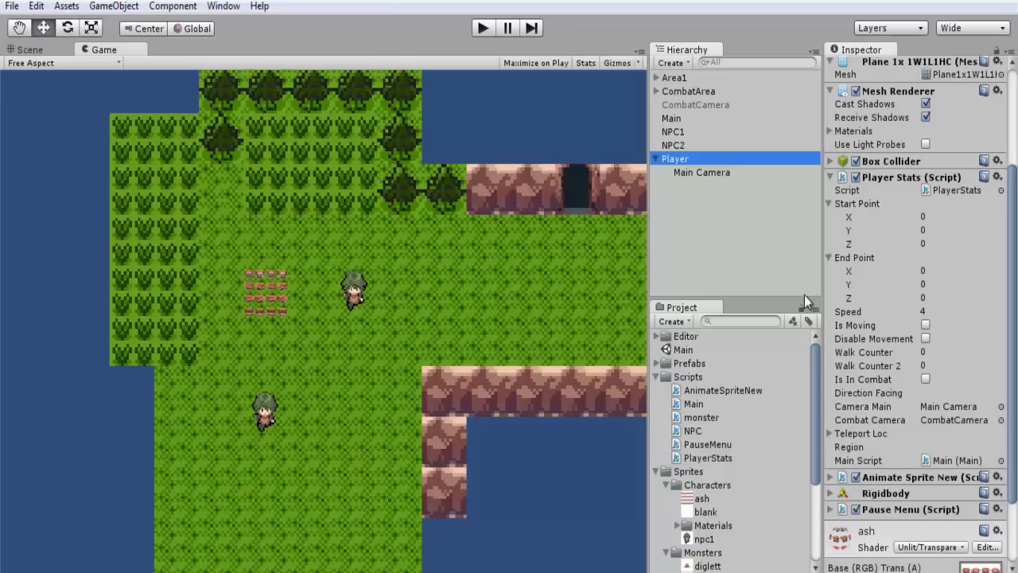
- Expand Main's All Monsters list and assign sprites like dugtrio to monster Image slots
click(671, 118)
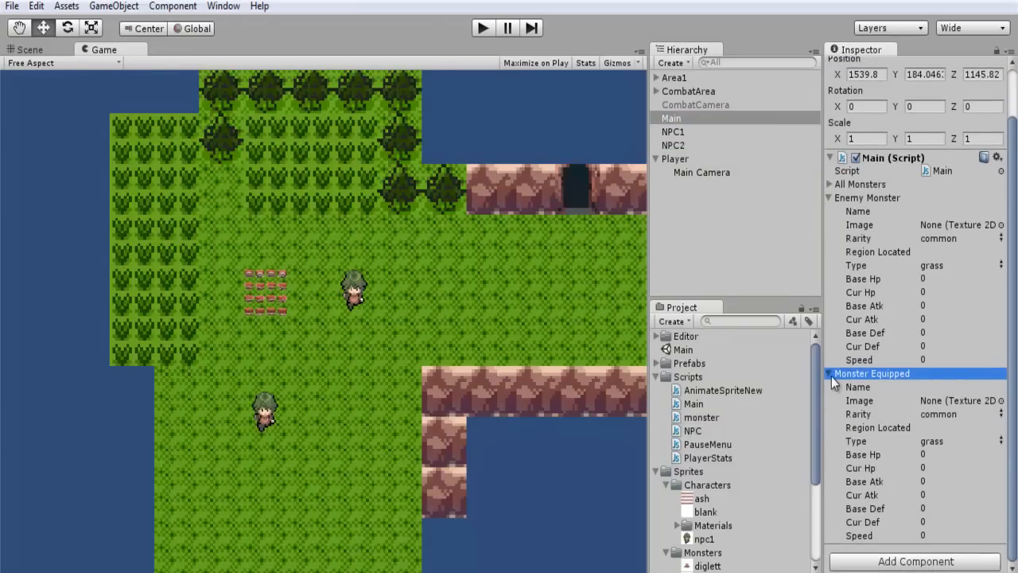
click(829, 373)
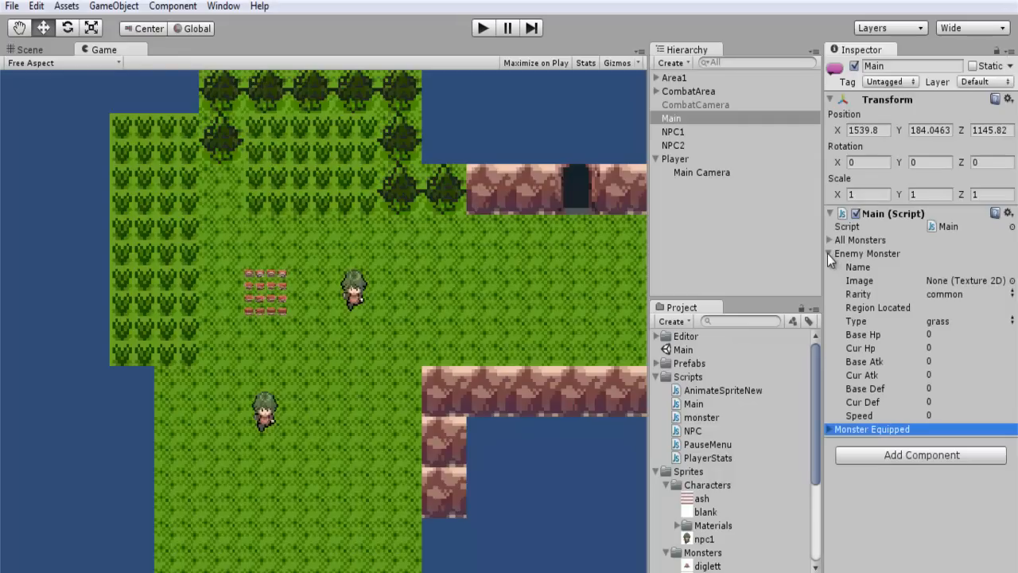
click(829, 239)
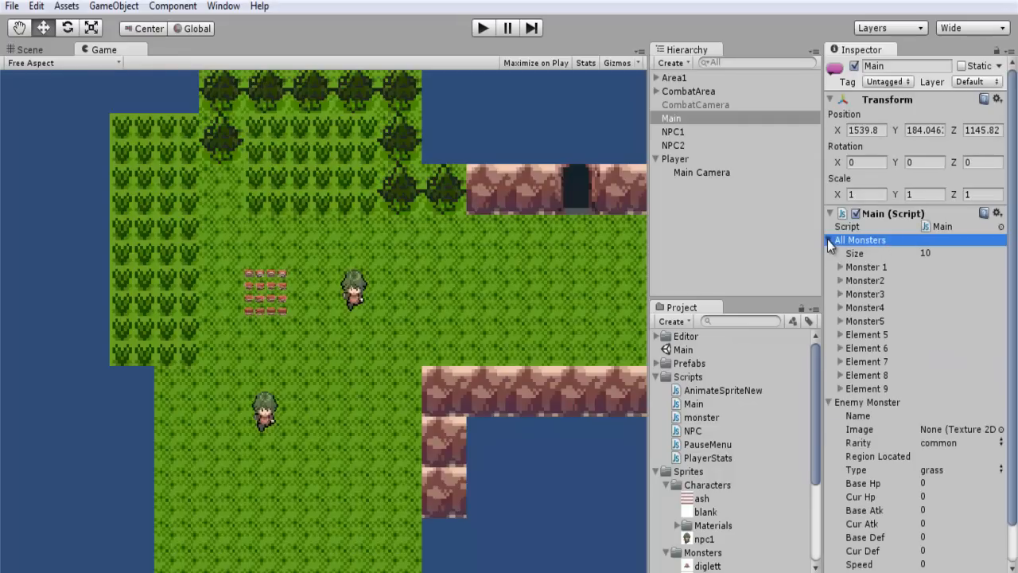
click(841, 267)
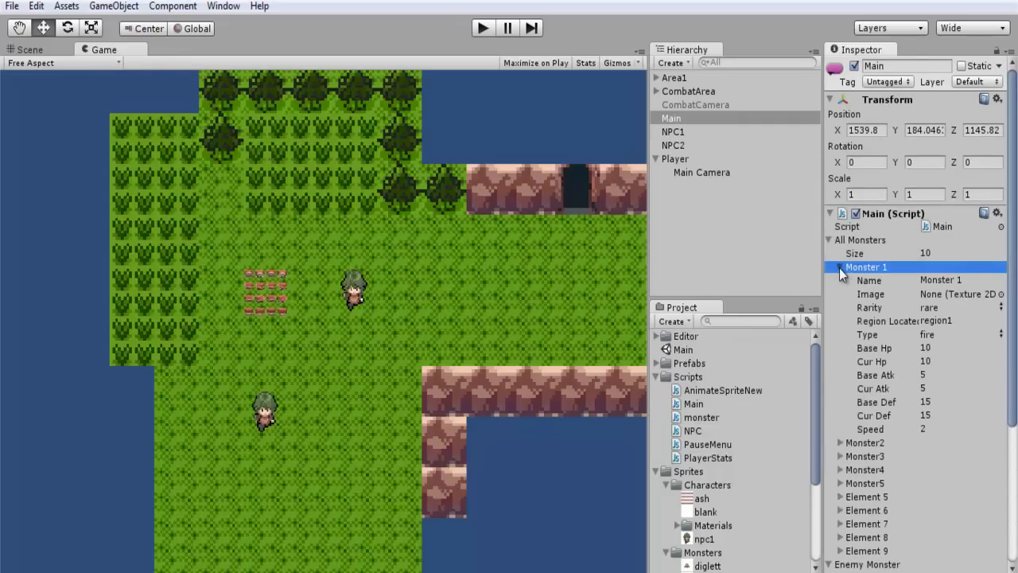
click(840, 267)
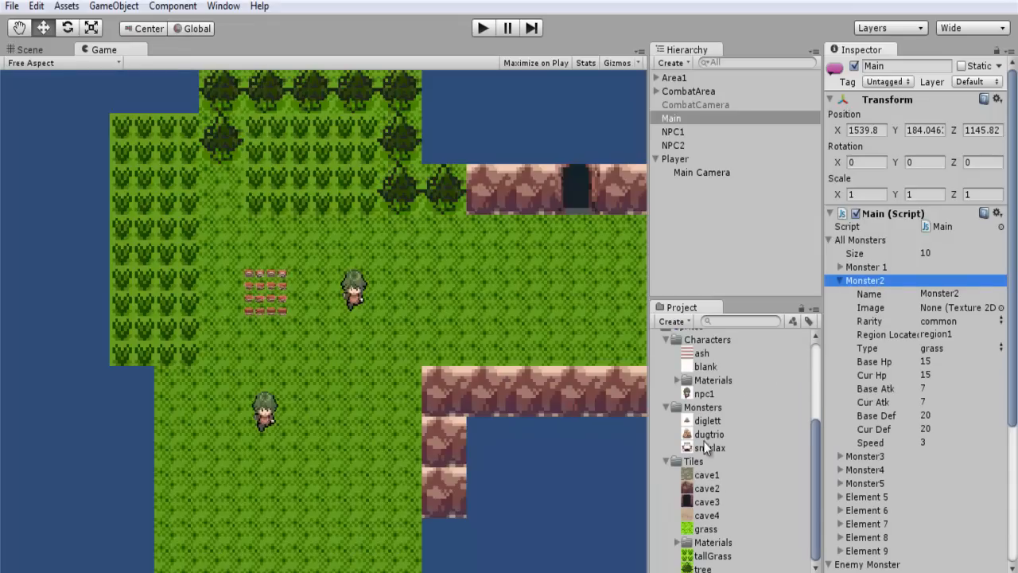
click(963, 307)
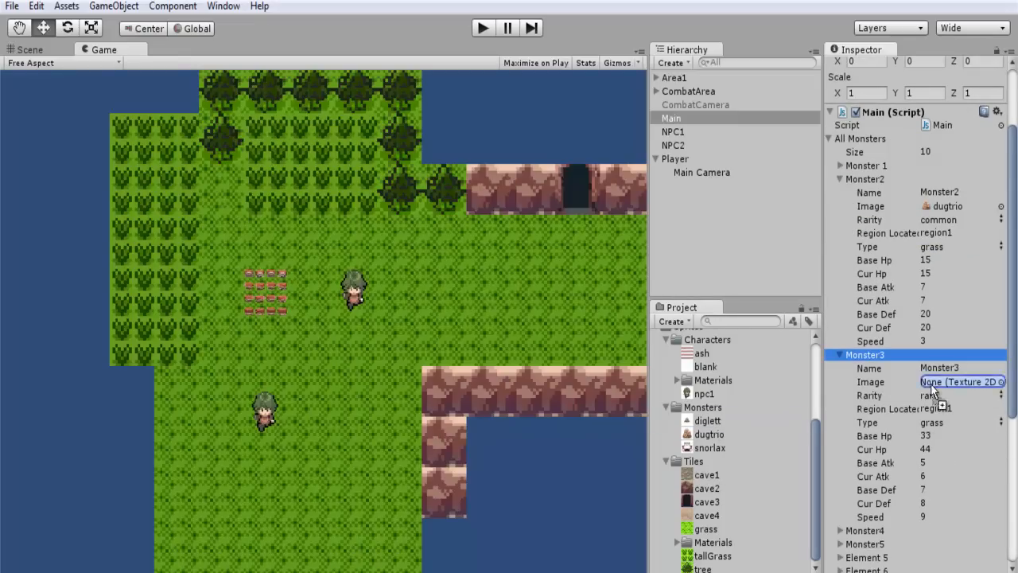
click(839, 355)
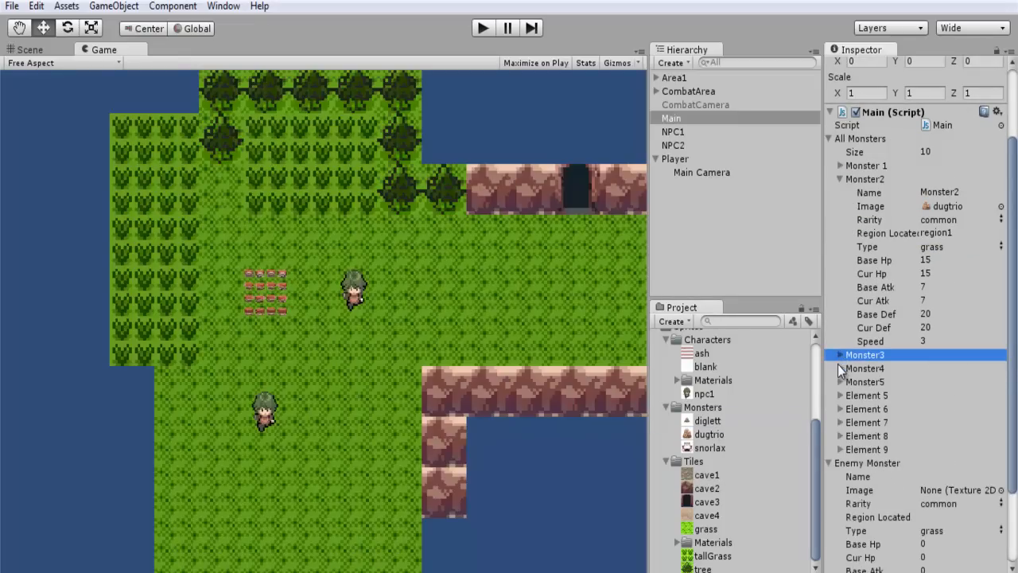
click(840, 369)
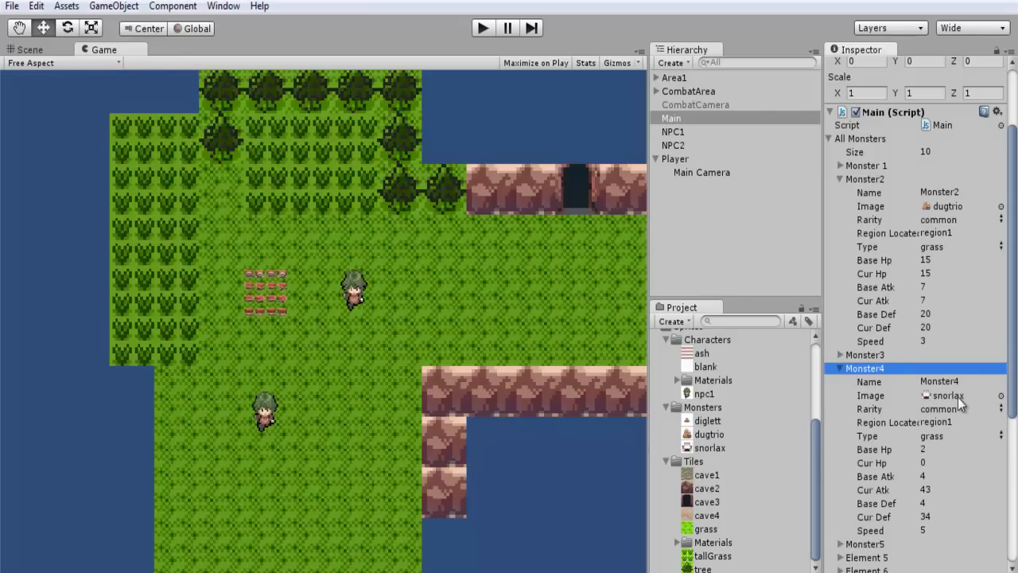
click(841, 367)
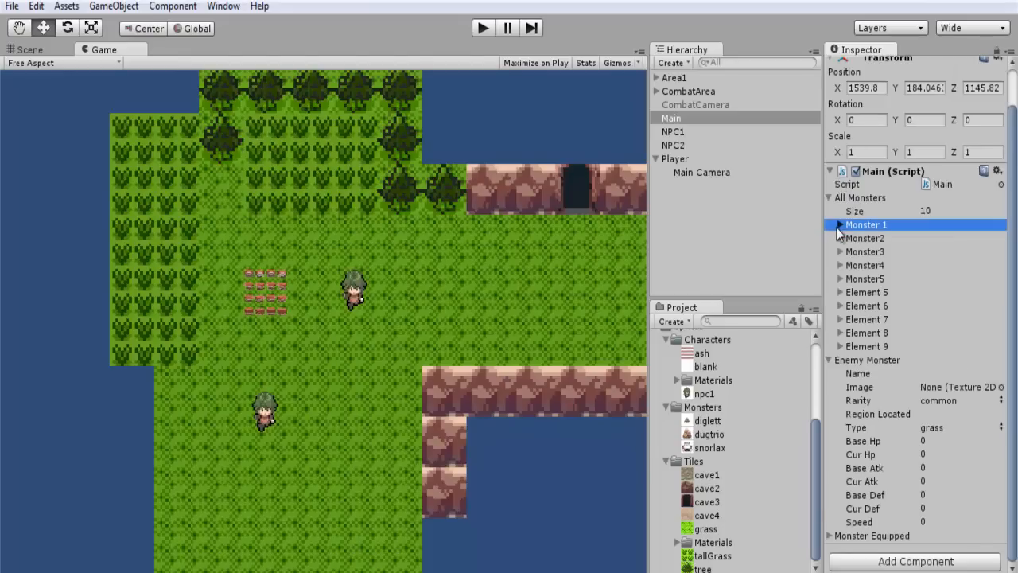
click(840, 224)
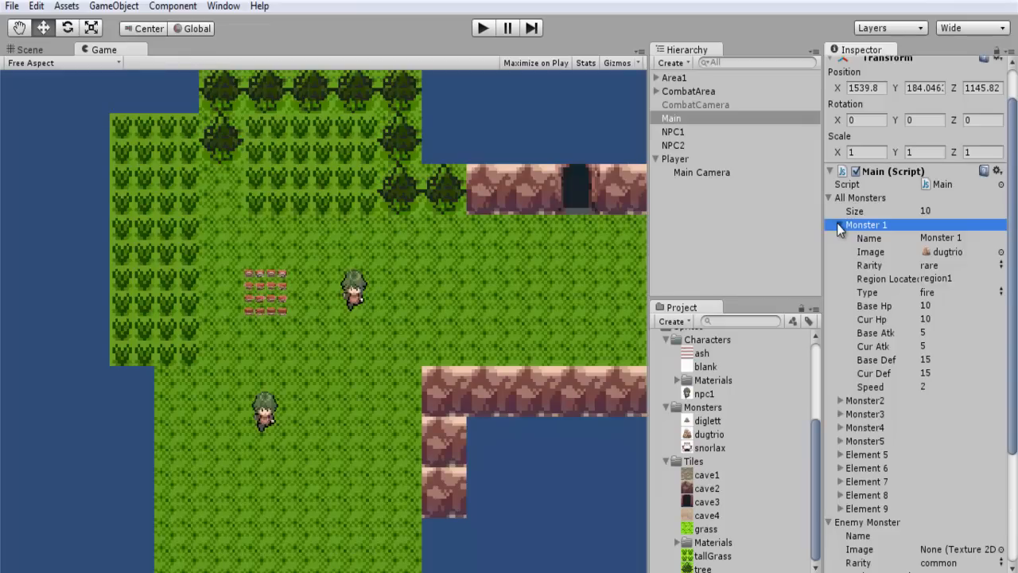
click(840, 224)
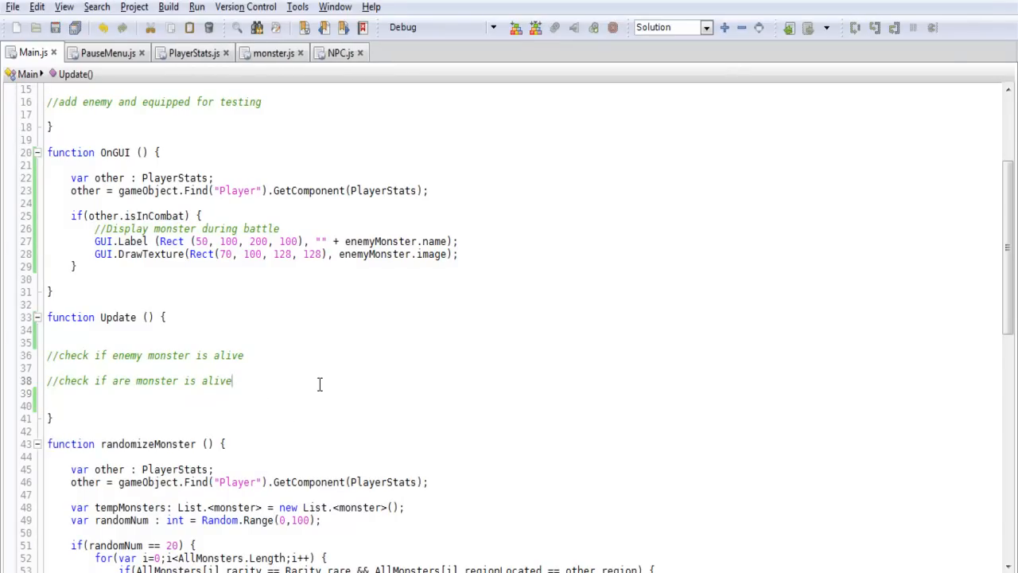
- Remove the Input.GetKeyDown("r") randomizeMonster test block from Main.js Update()
click(12, 6)
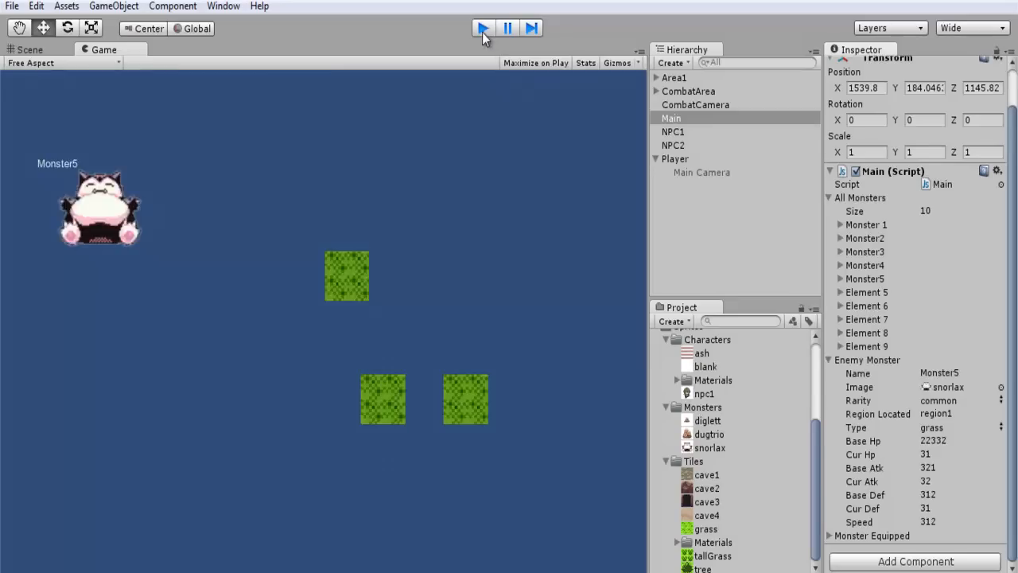
- Run the game, check Monster4's name and snorlax sprite in combat, then stop
click(483, 27)
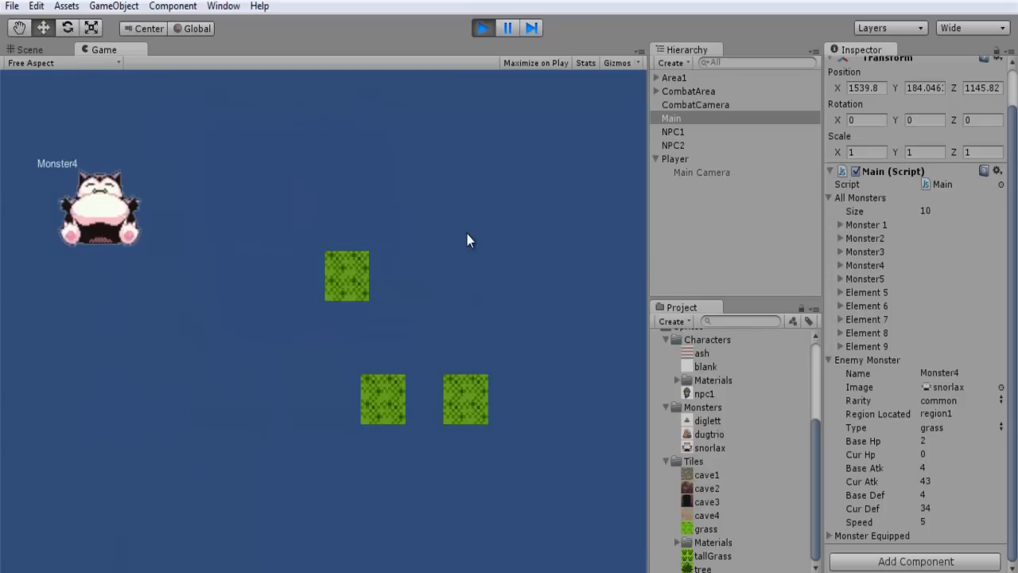
mouse_move(94, 198)
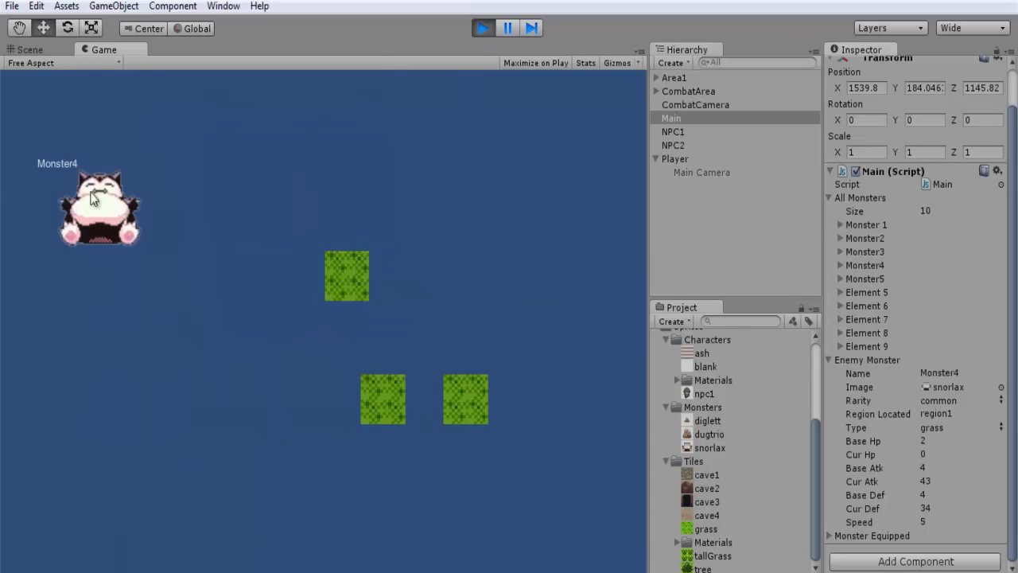
mouse_move(553, 193)
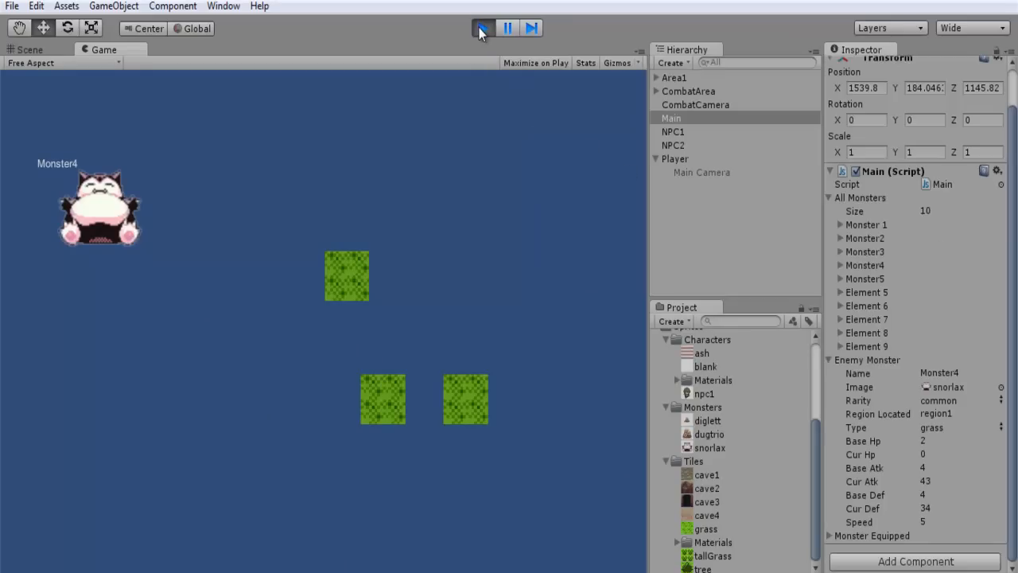
click(483, 27)
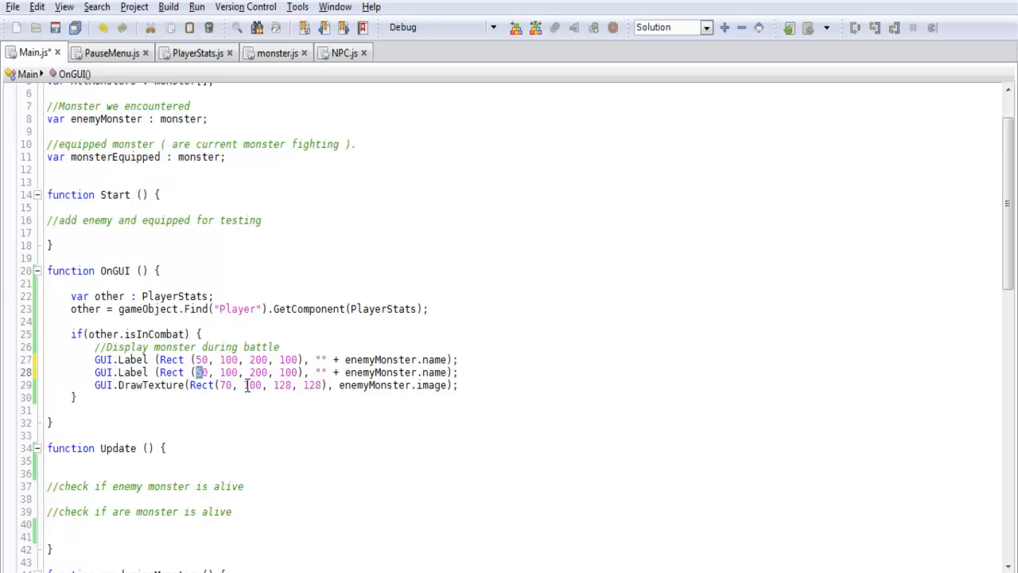
- Shift the second label's x to 60 and the DrawTexture x to 90
text(6)
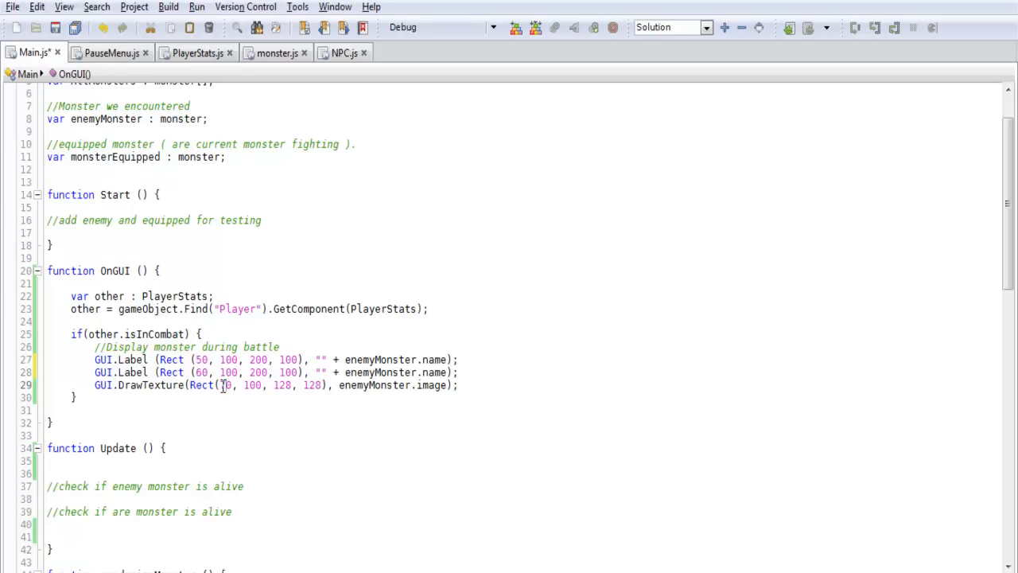
text(90)
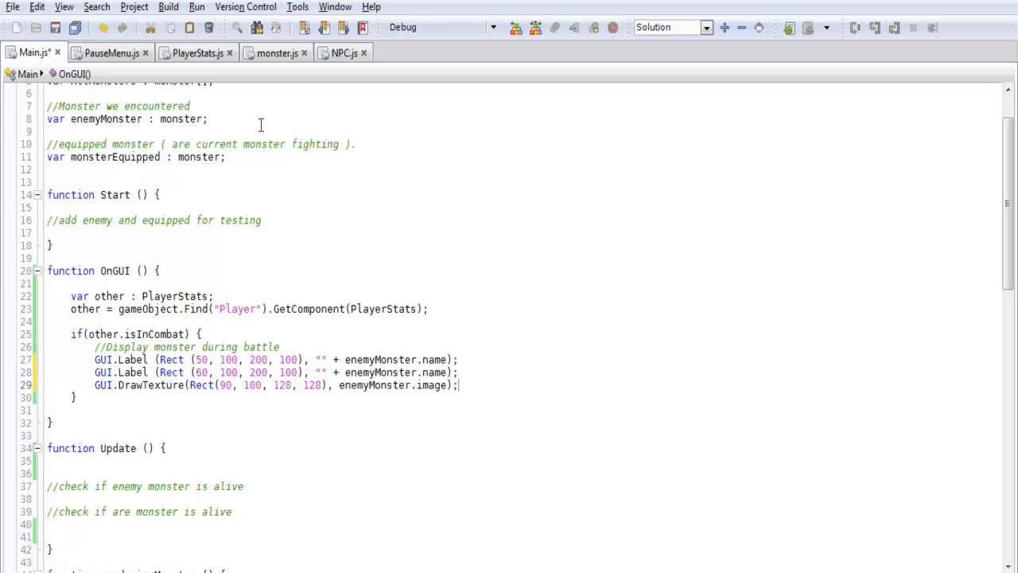
click(278, 52)
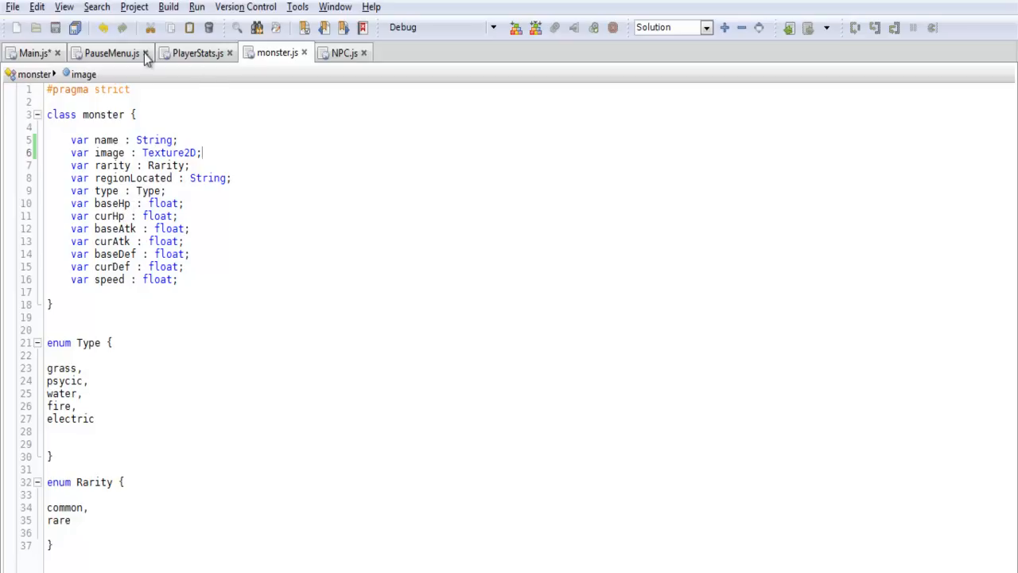
- Change the second label's text to enemyMonster.baseHp + "/" + enemyMonster.curHp
click(33, 53)
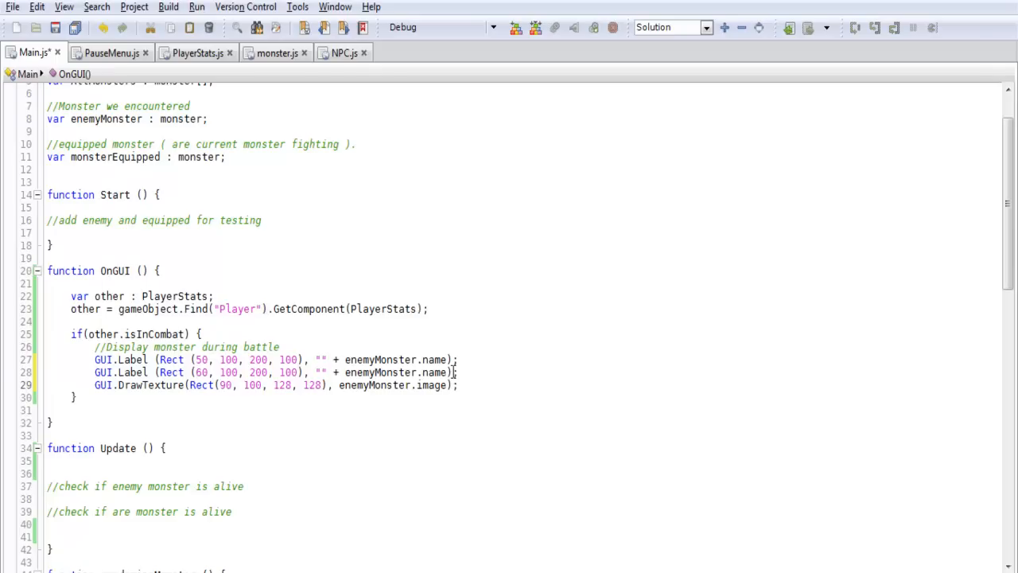
double_click(434, 372)
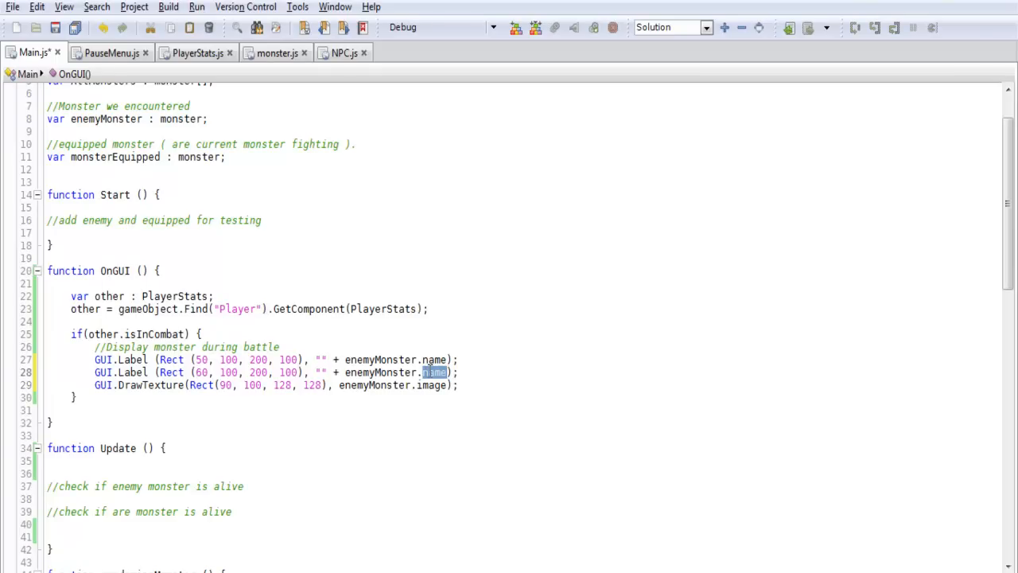
text(baseHp + ")
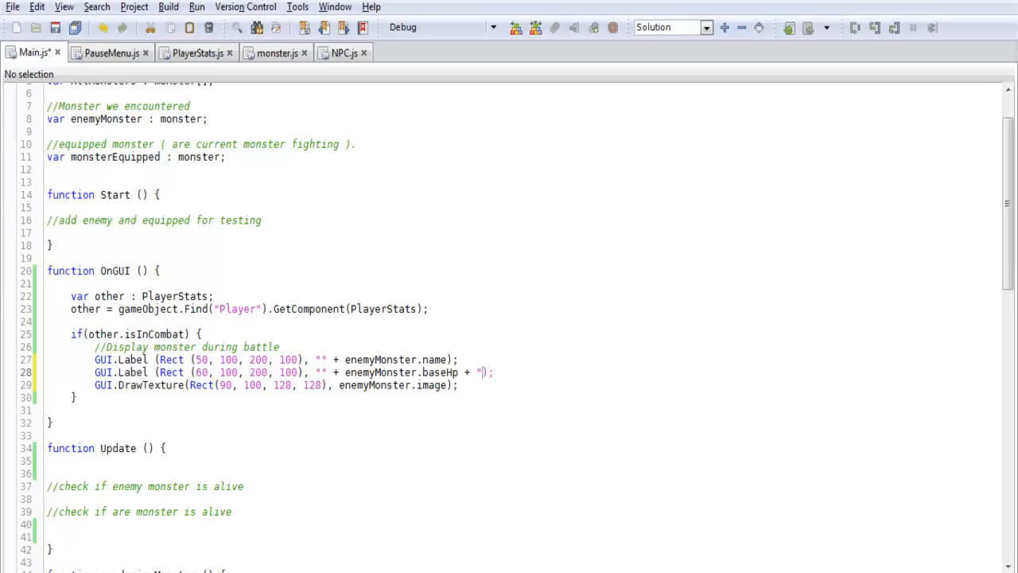
text(/)
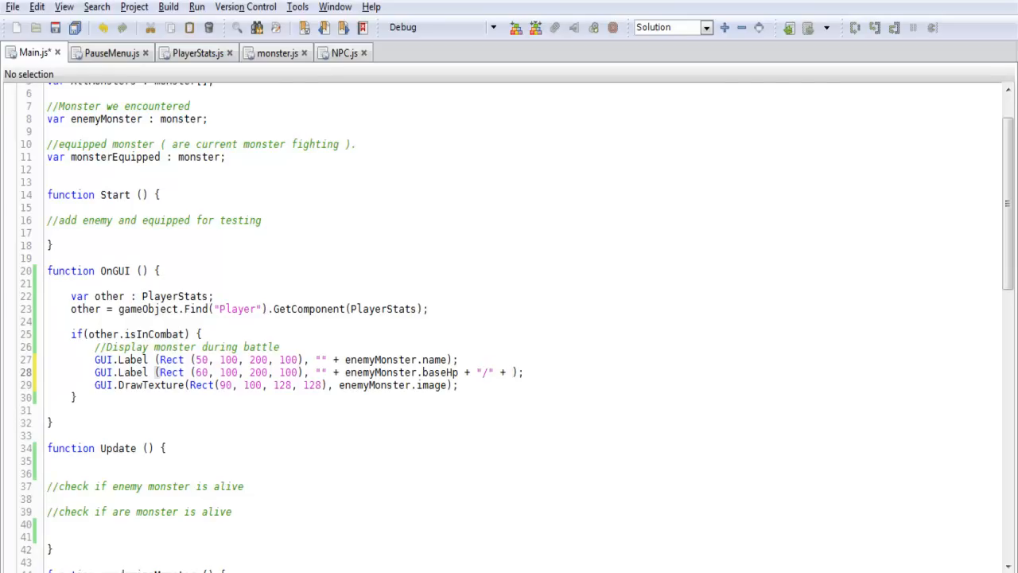
text(enemyMonster)
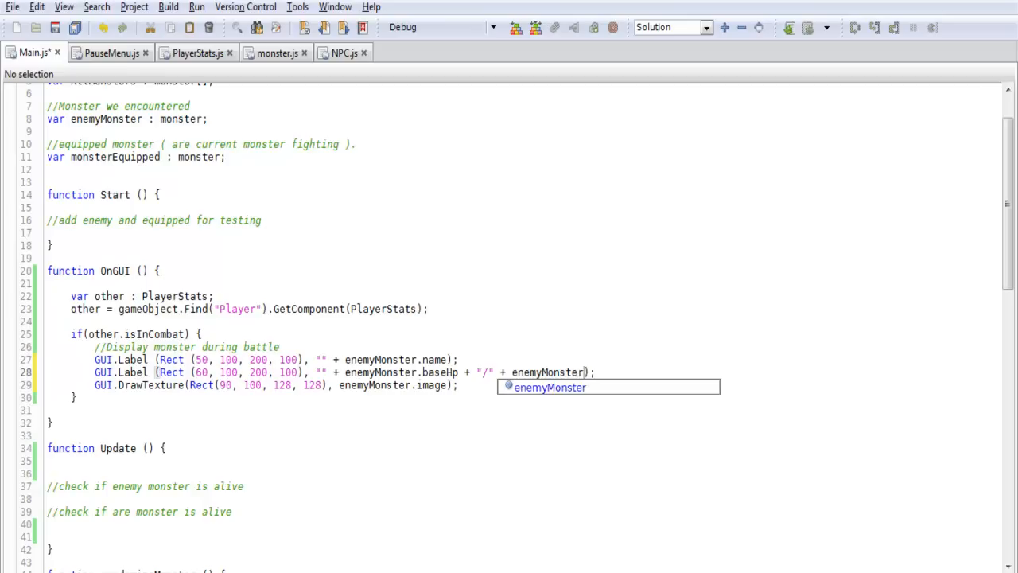
text(c)
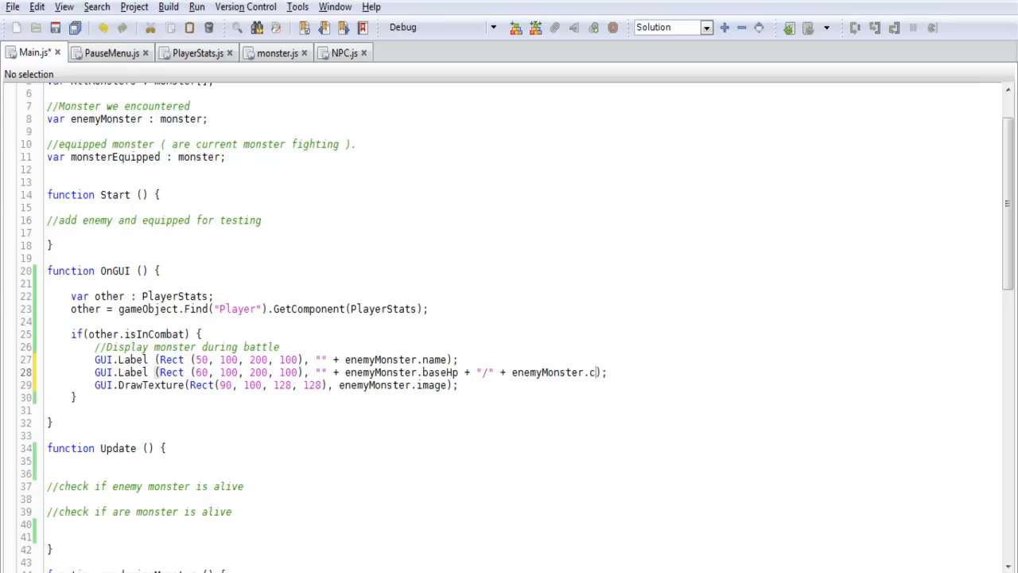
text(urHp)
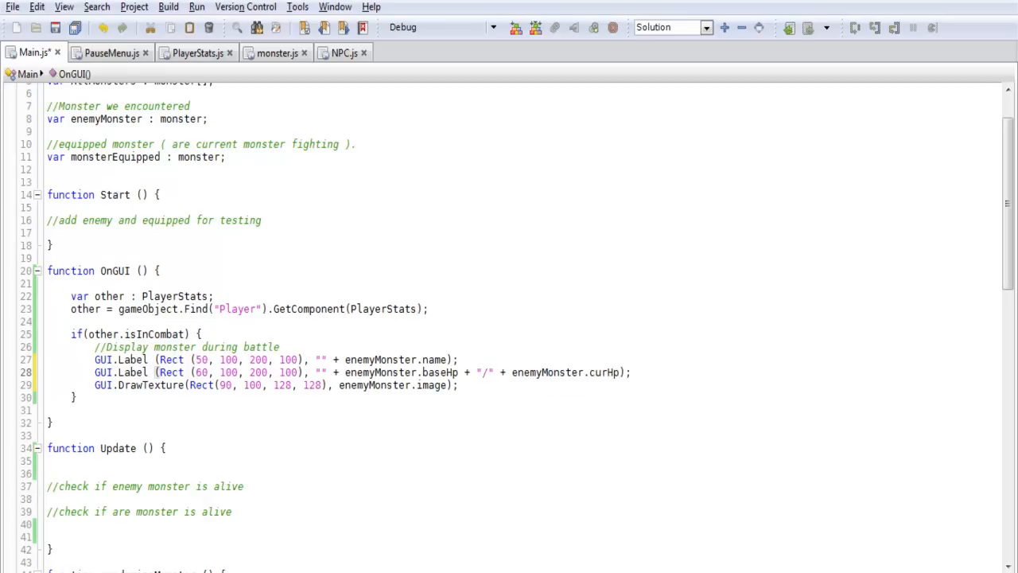
click(656, 378)
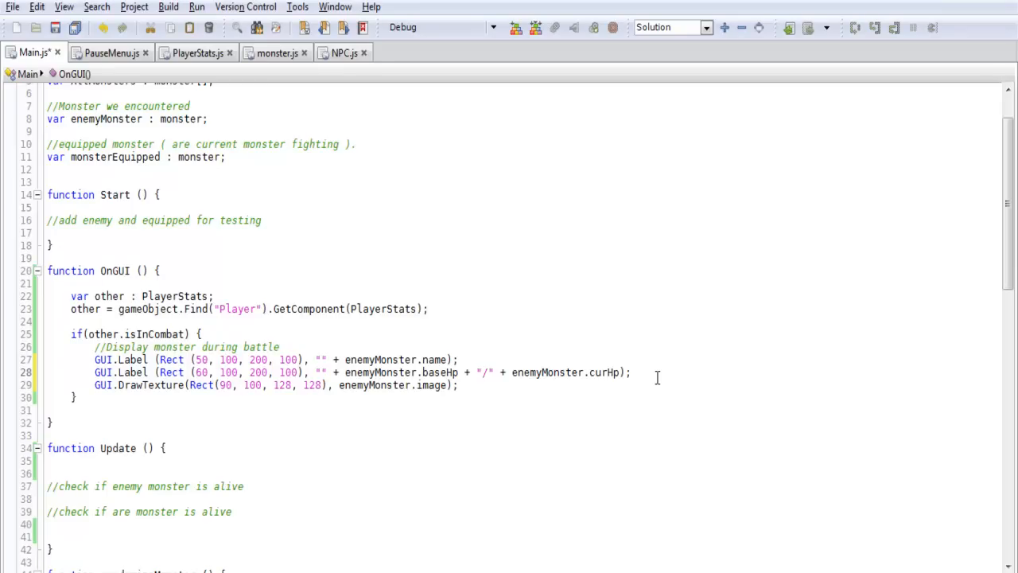
mouse_move(700, 375)
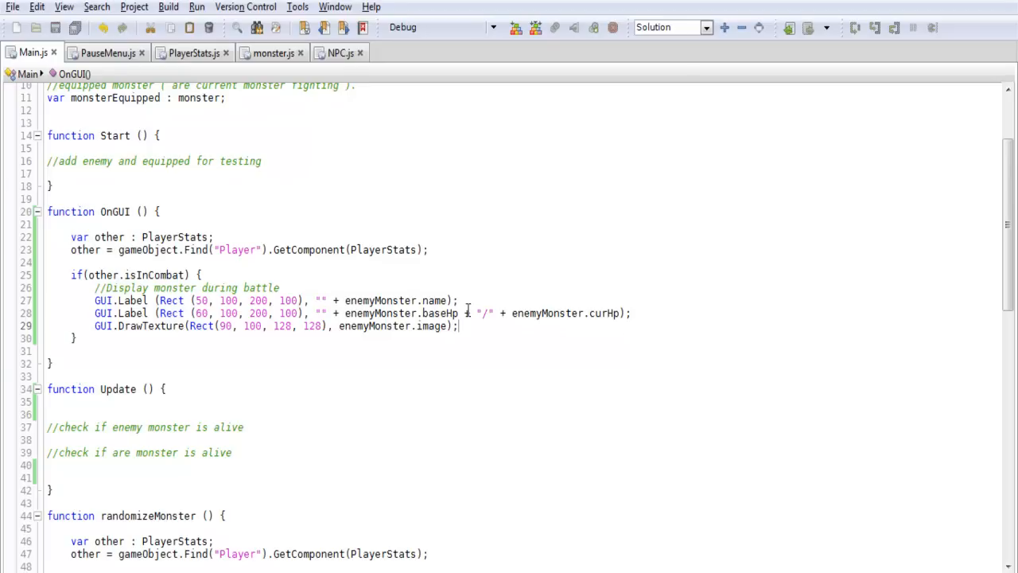
mouse_move(419, 288)
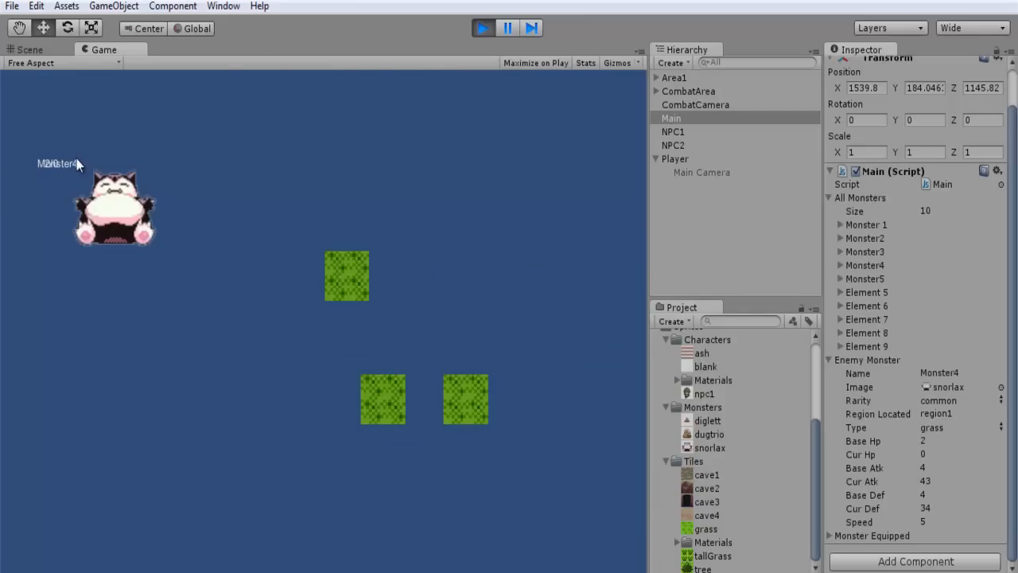
- Start Play mode to trigger a fight showing Monster4 with HP 2/0
click(483, 28)
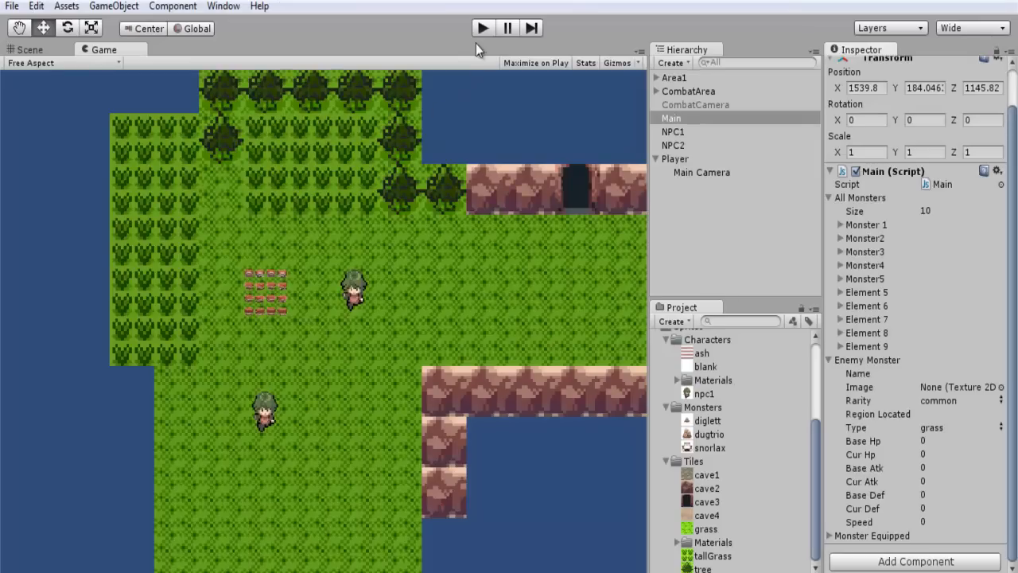
mouse_move(509, 176)
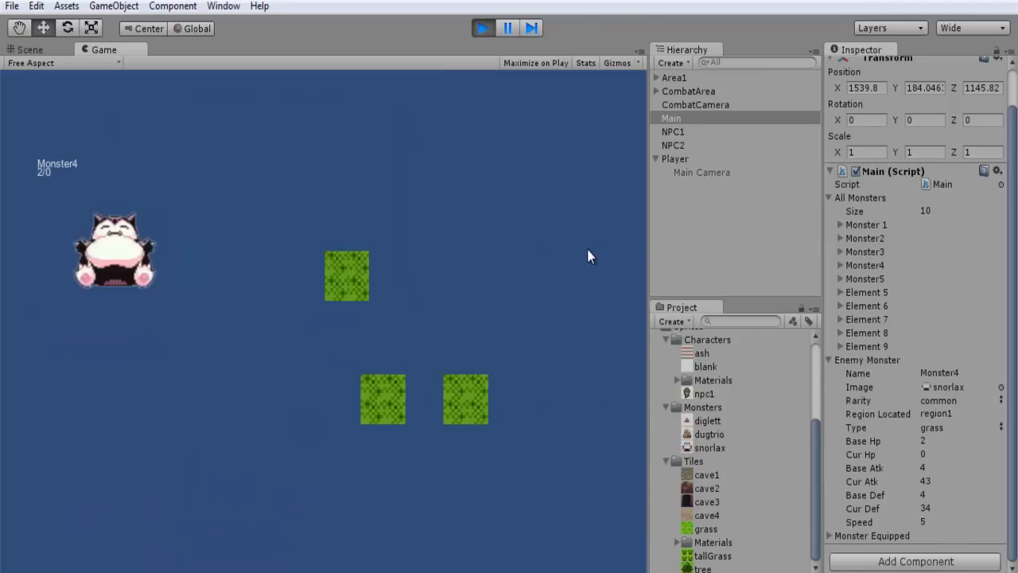
mouse_move(69, 180)
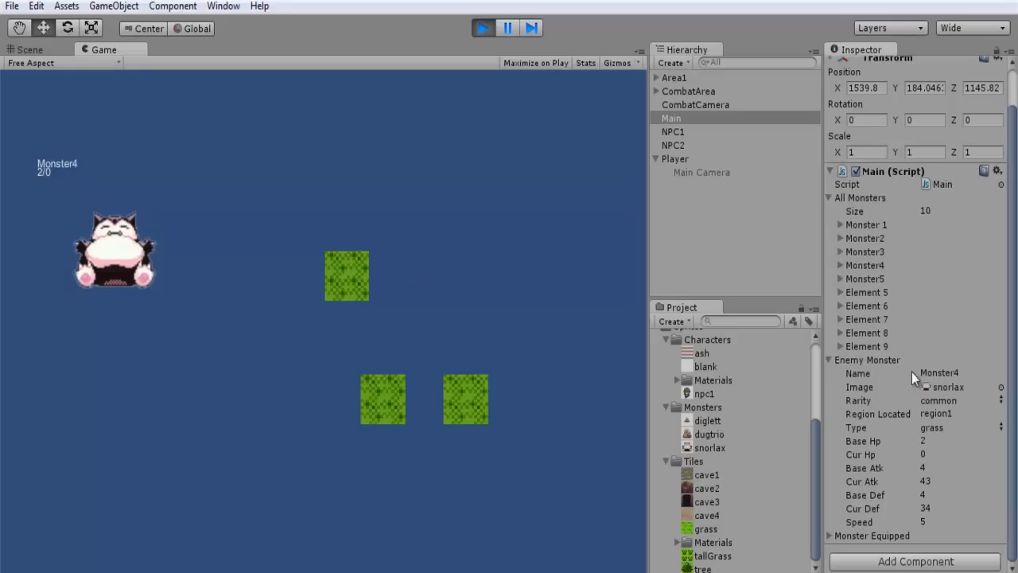
- Expand Monster4's and Monster5's stats in All Monsters, then stop the game
click(840, 265)
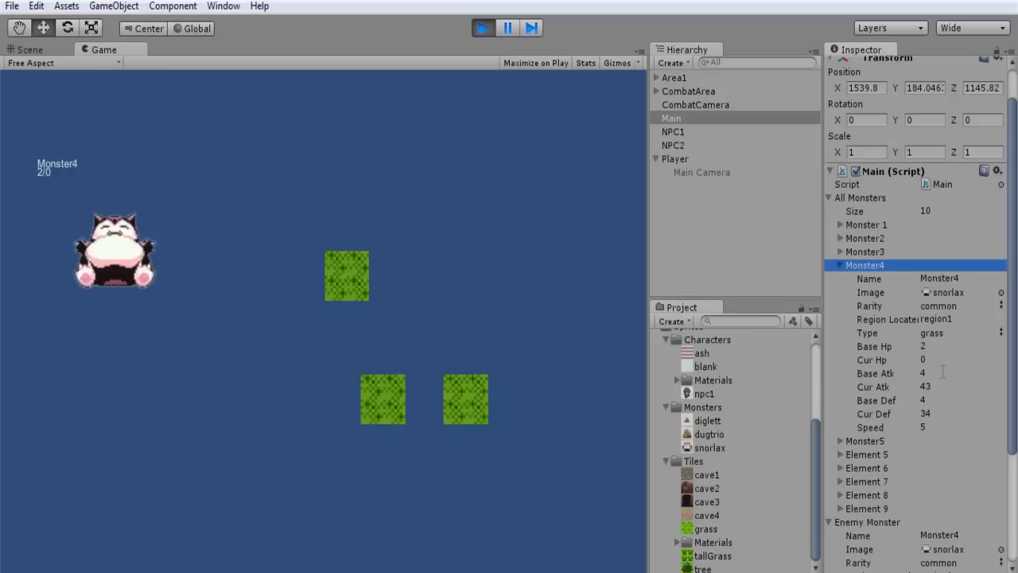
mouse_move(952, 421)
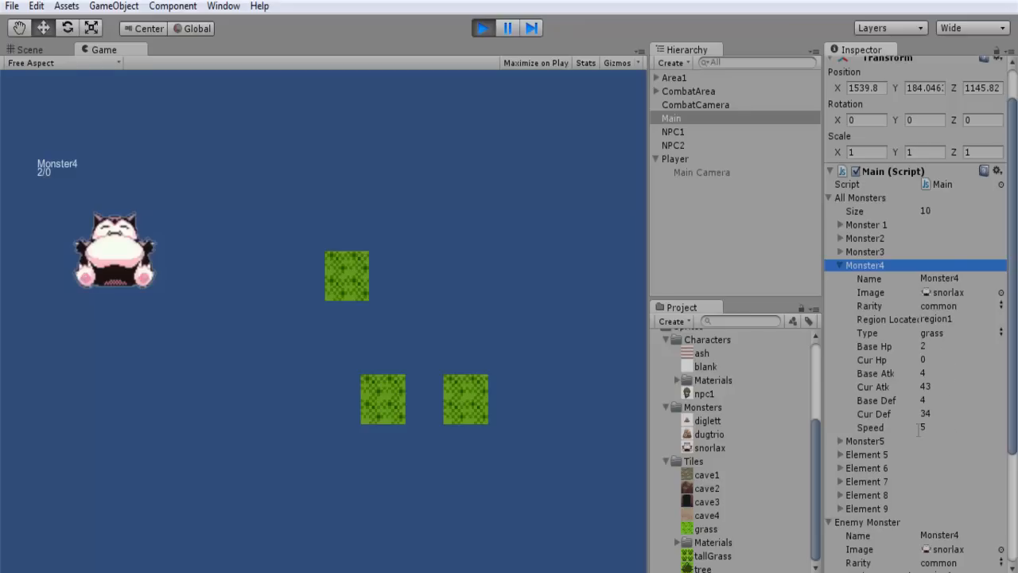
click(840, 441)
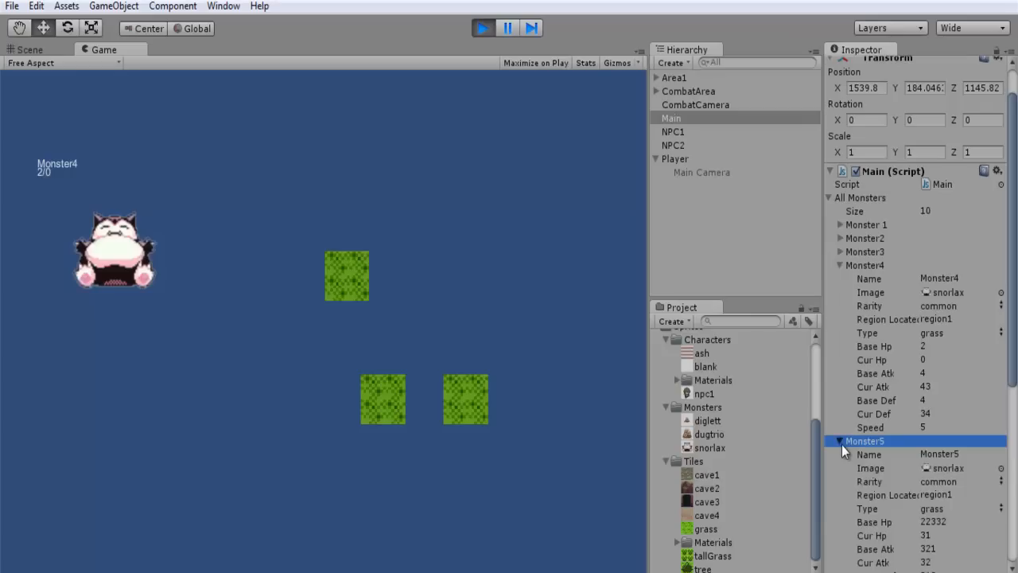
click(840, 441)
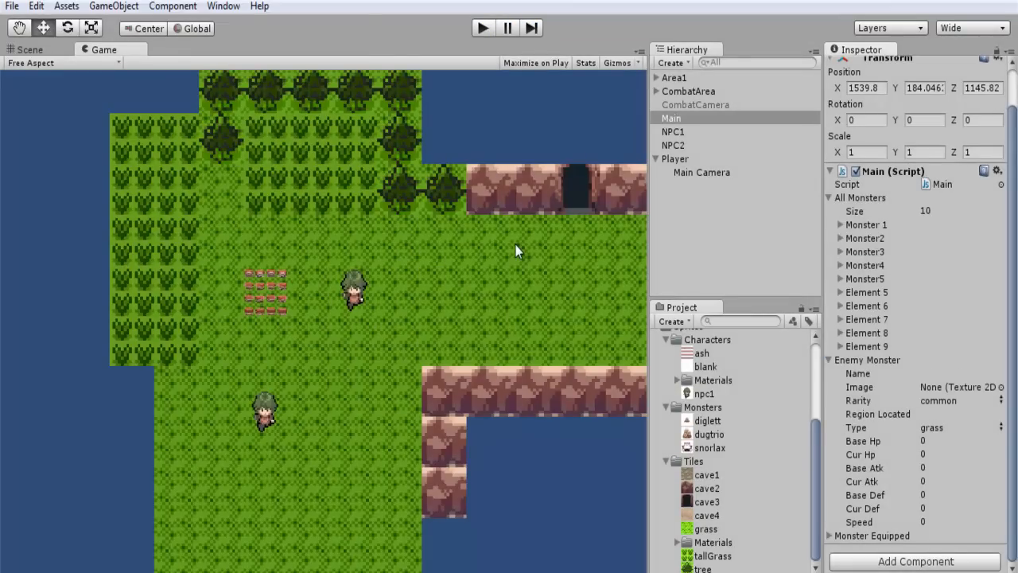
mouse_move(596, 295)
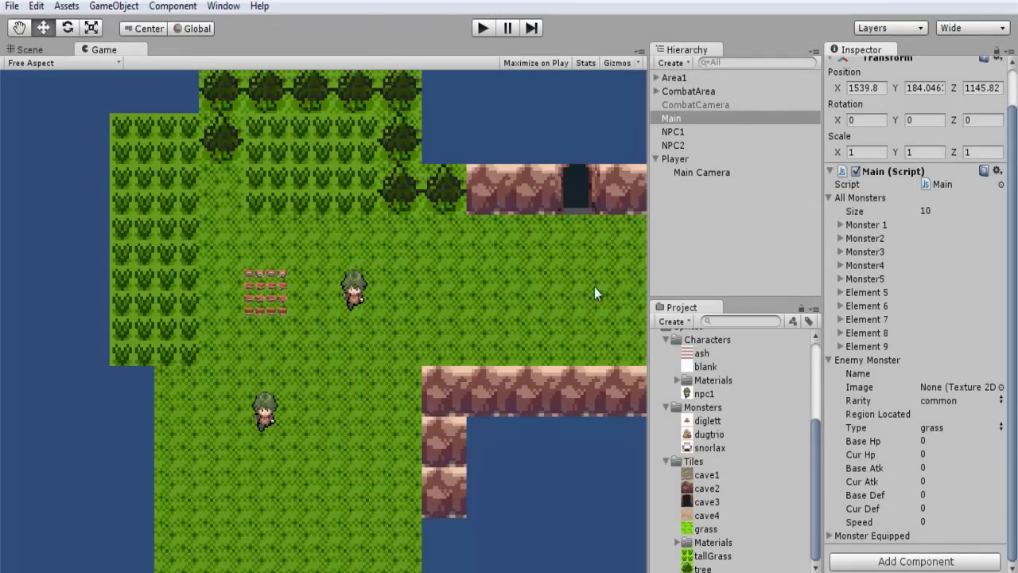
mouse_move(930, 276)
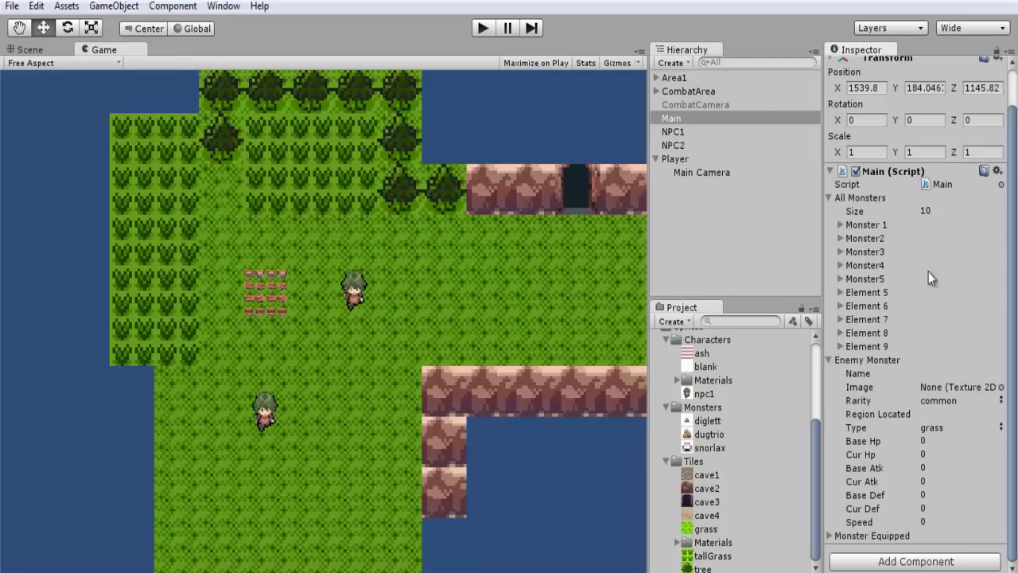
mouse_move(517, 286)
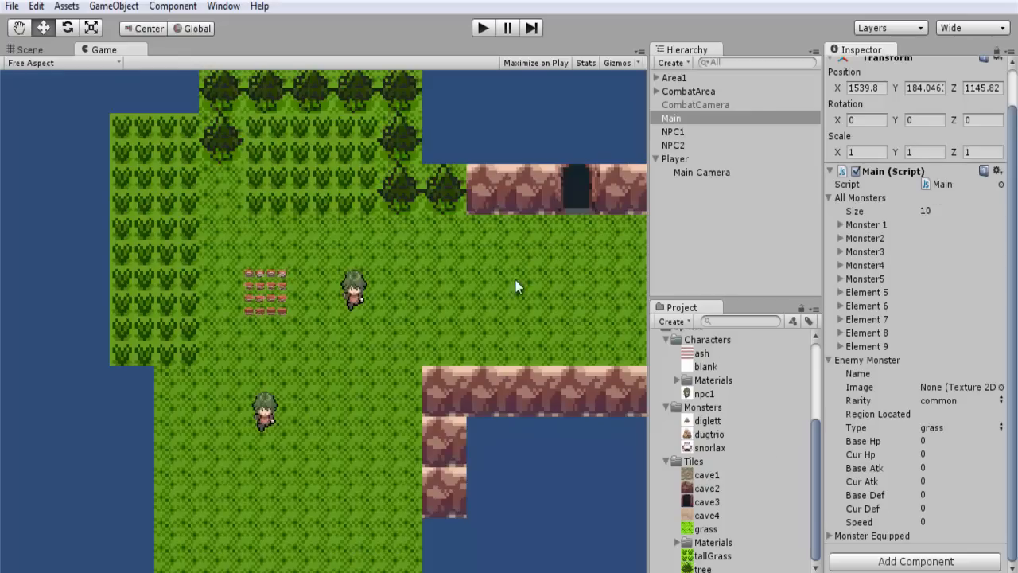
mouse_move(500, 279)
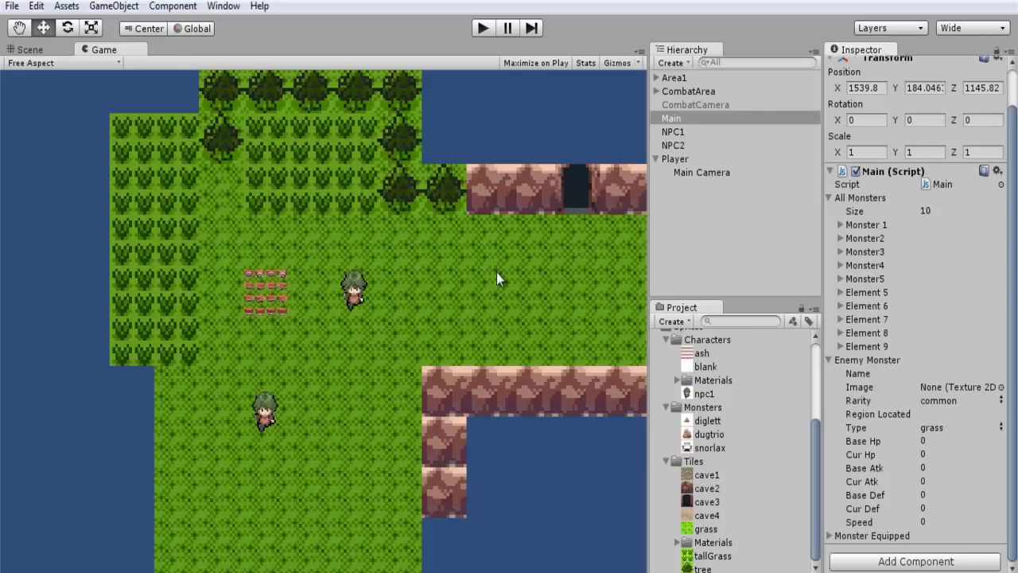